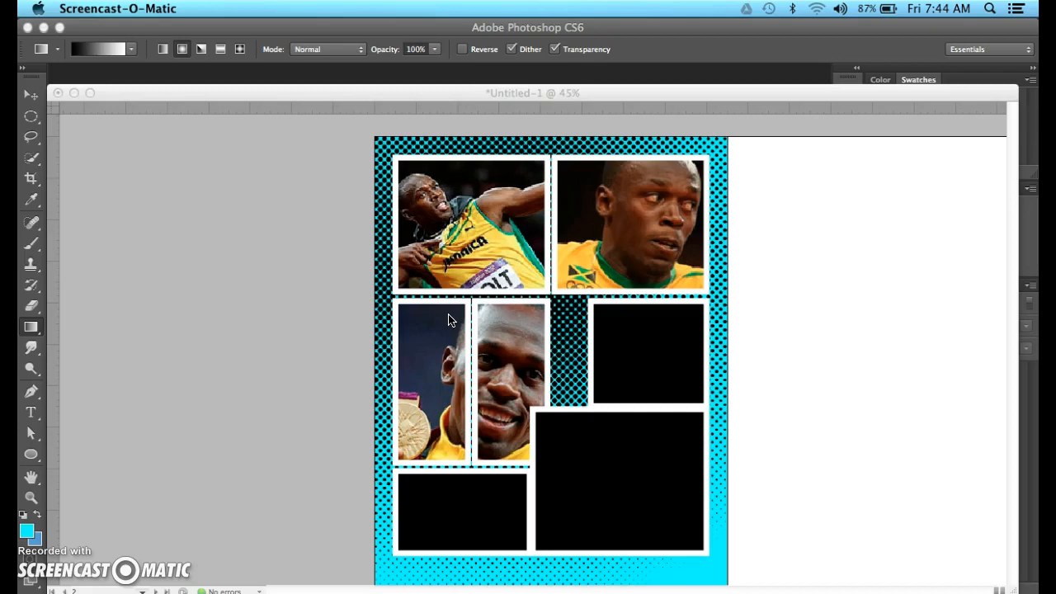
mouse_move(440, 316)
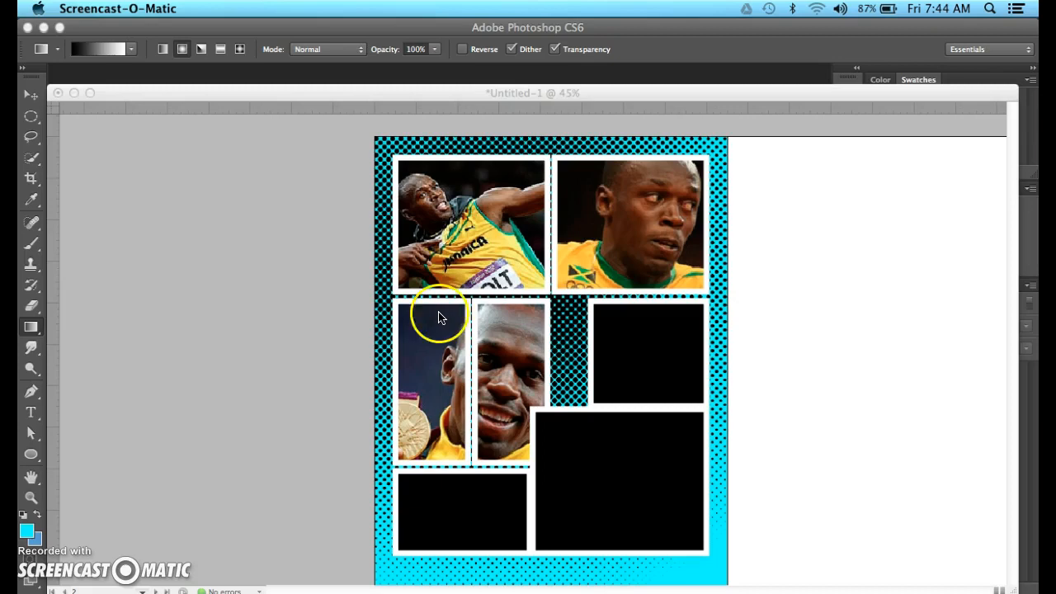
mouse_move(381, 294)
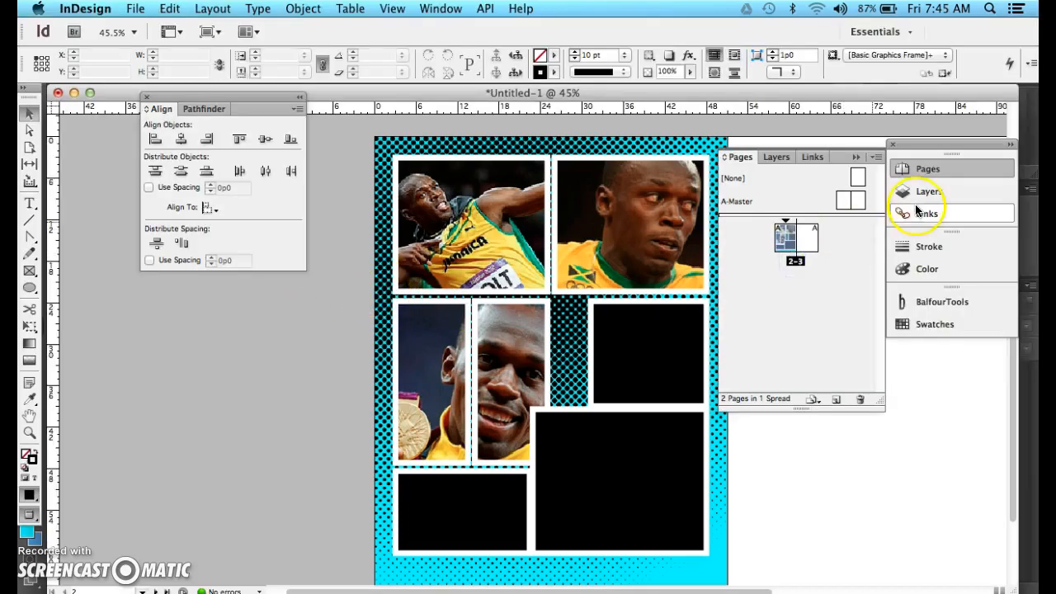
Step: In InDesign, show the Layers panel and select the background layer
left_click(928, 190)
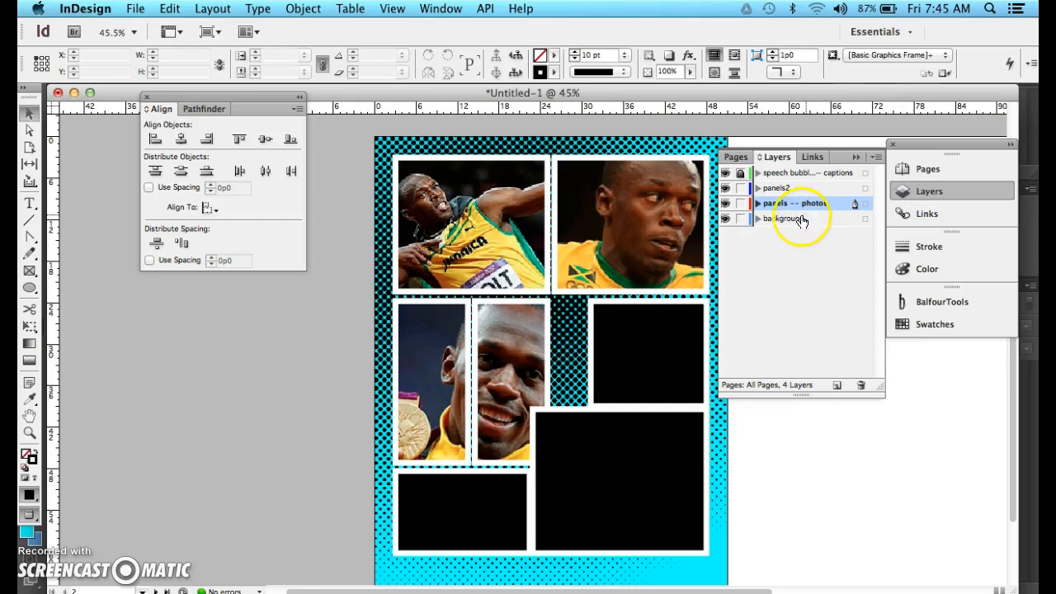
left_click(758, 218)
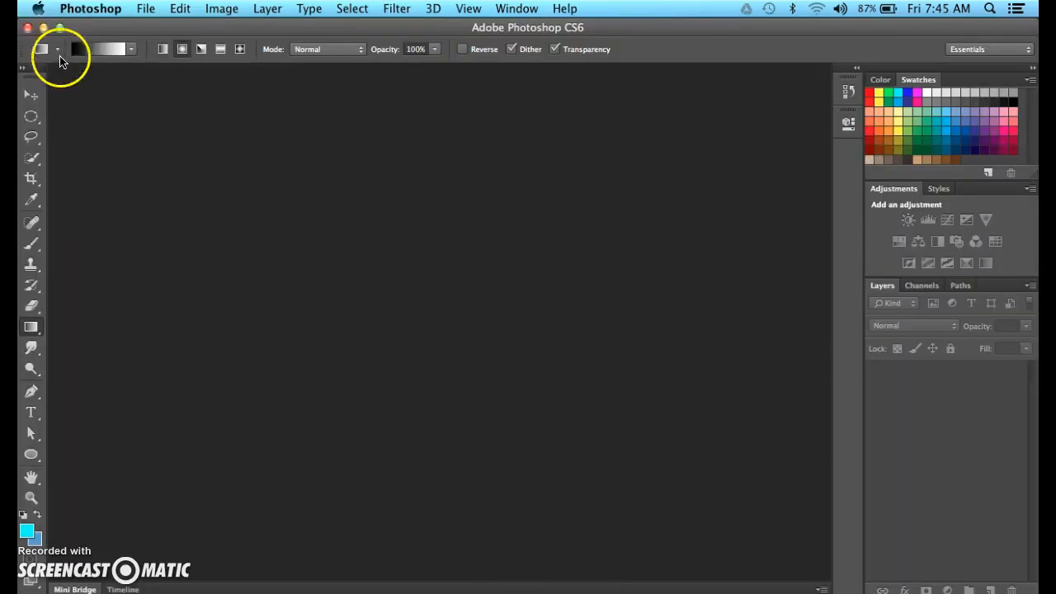
Step: Create a new U.S. Paper Letter, 300 ppi document named 'halftone'
left_click(145, 8)
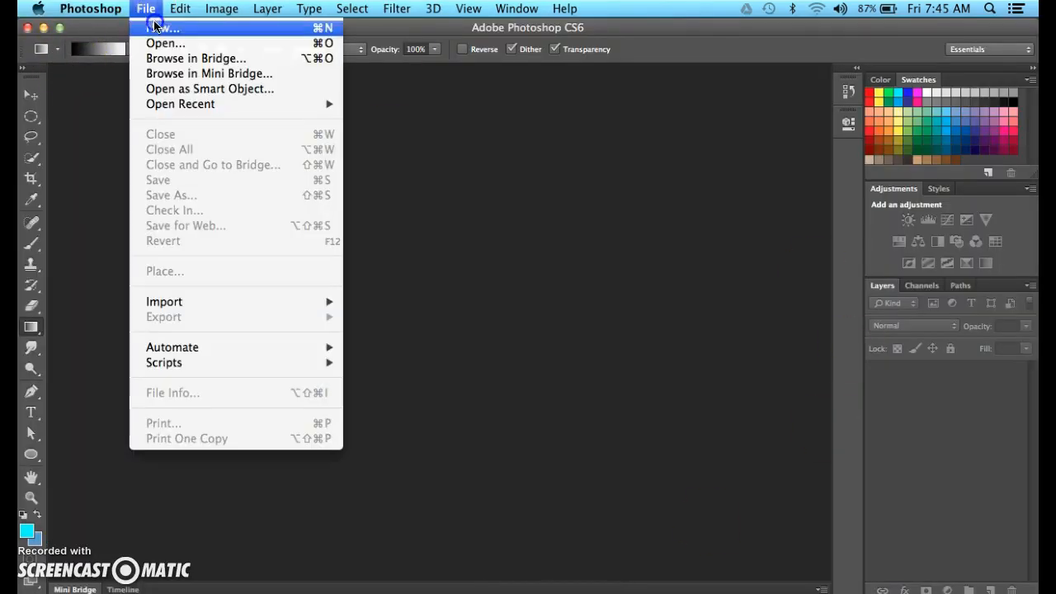
left_click(163, 27)
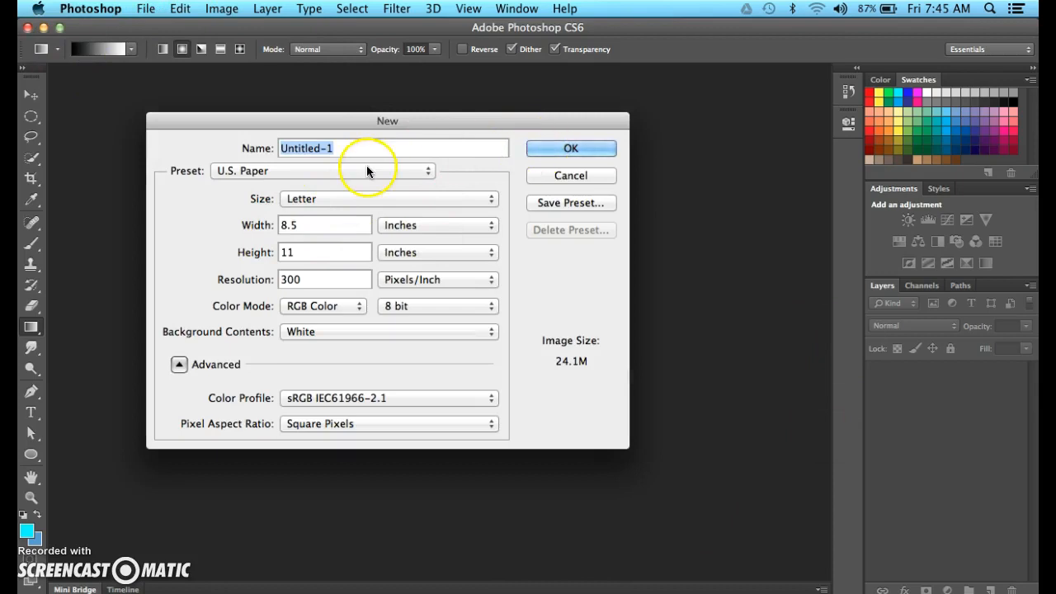
mouse_move(369, 170)
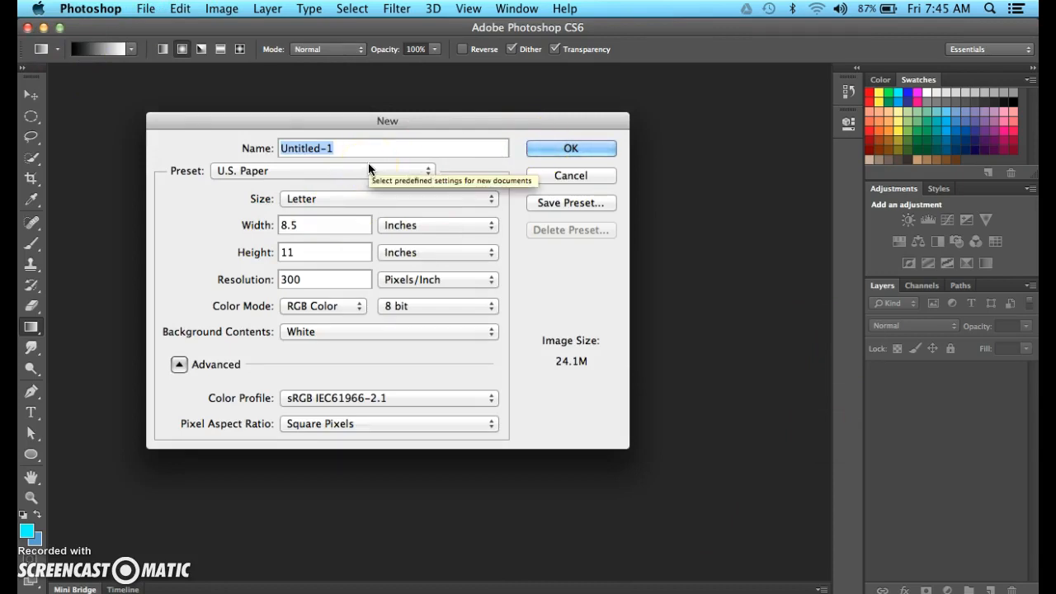
type("halftone")
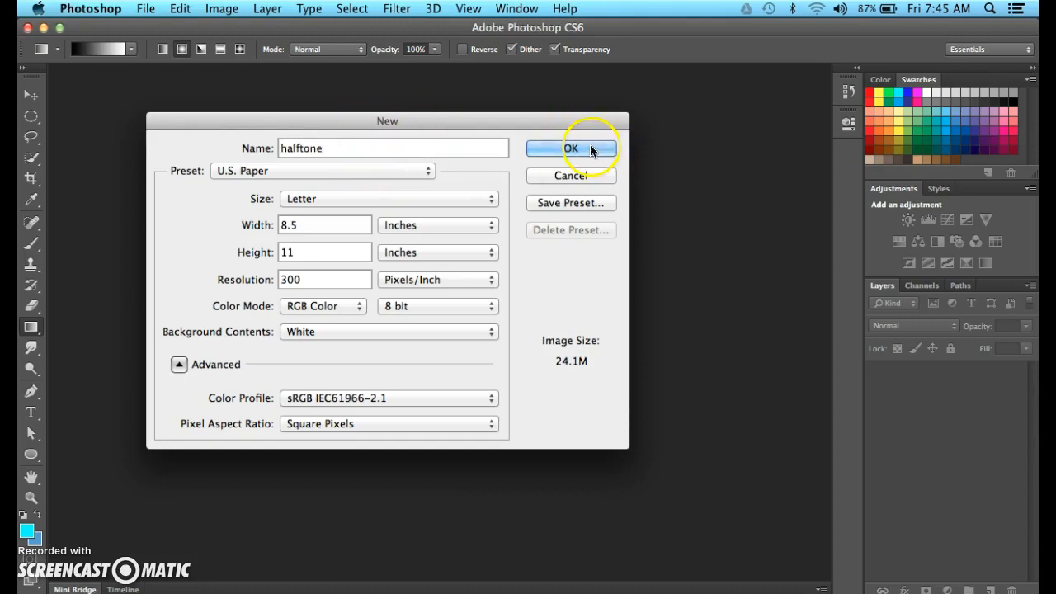
left_click(570, 148)
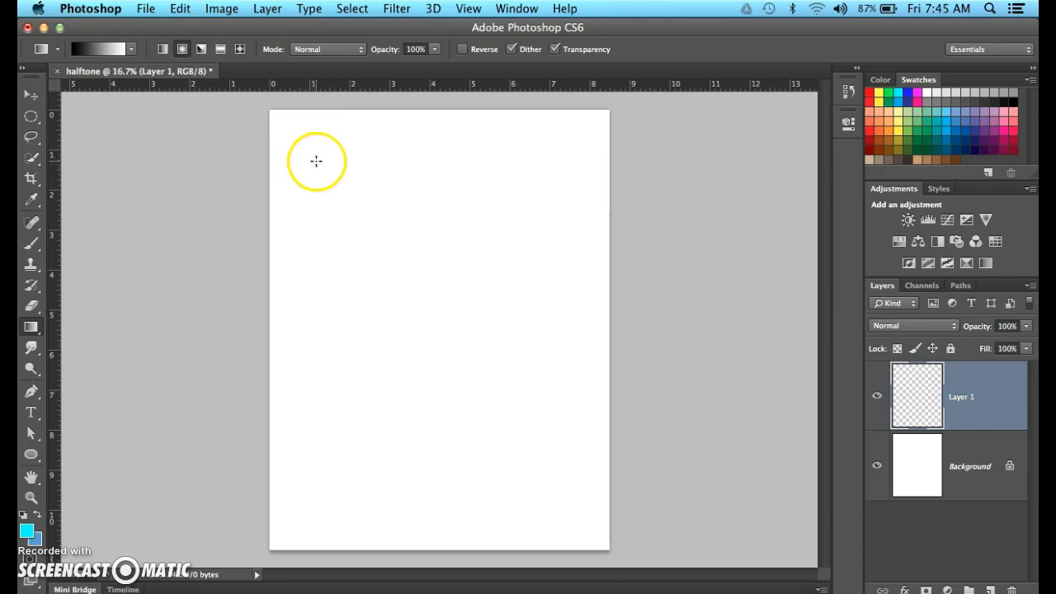
mouse_move(326, 173)
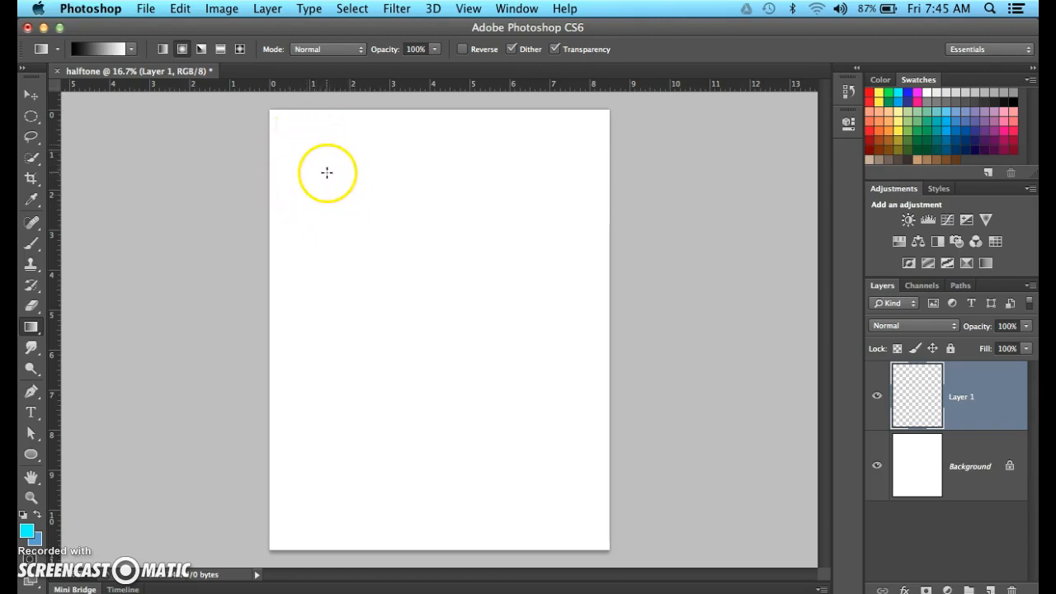
Step: Drag a black-to-white radial gradient across Layer 1 from the top-left to bottom-right corner
left_click_drag(326, 173, 566, 505)
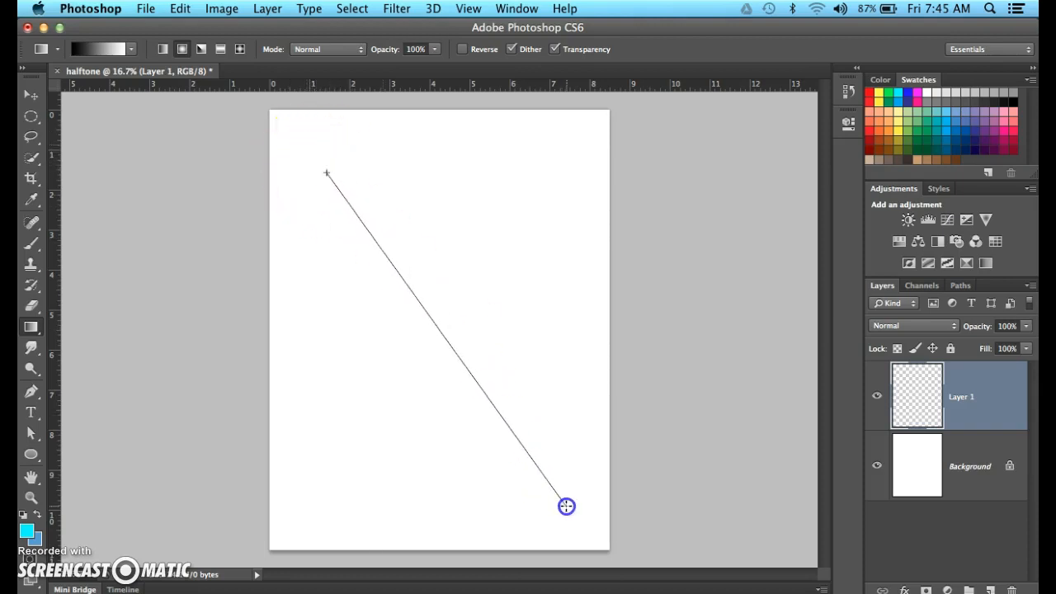
left_click_drag(326, 172, 566, 506)
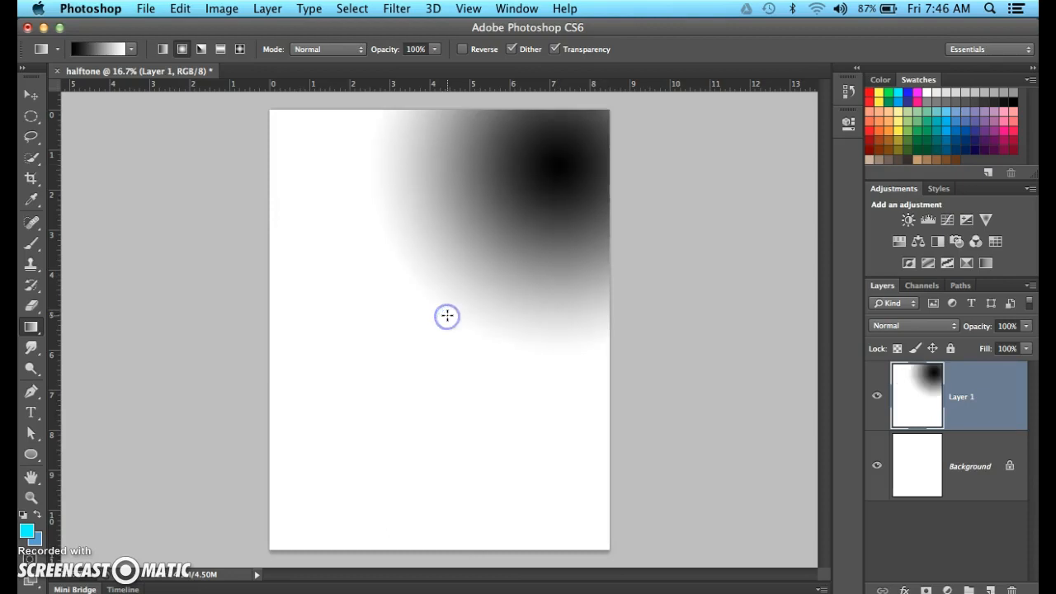
left_click_drag(323, 160, 470, 367)
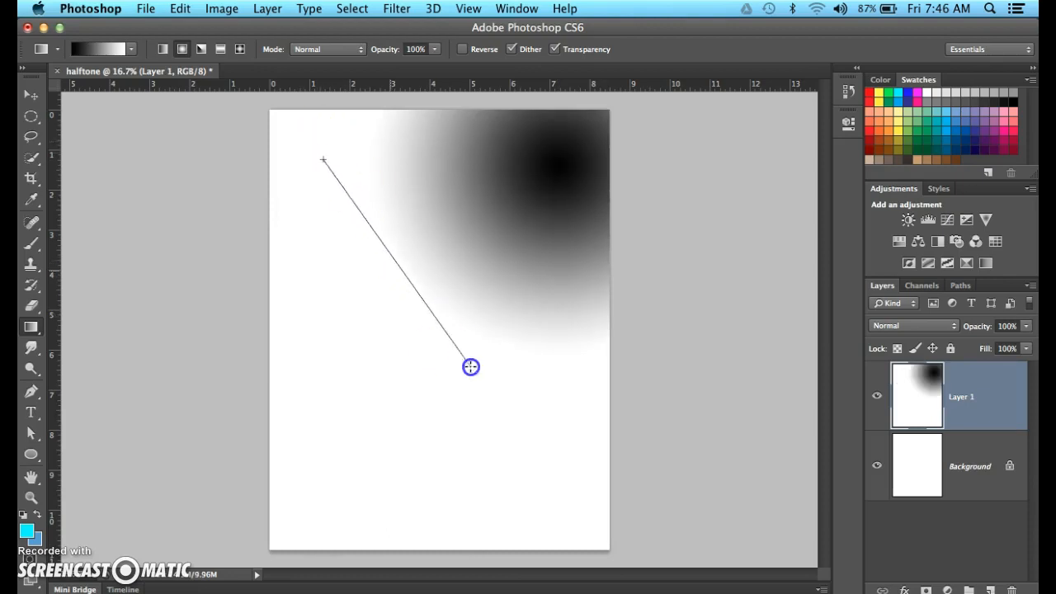
left_click_drag(470, 367, 560, 493)
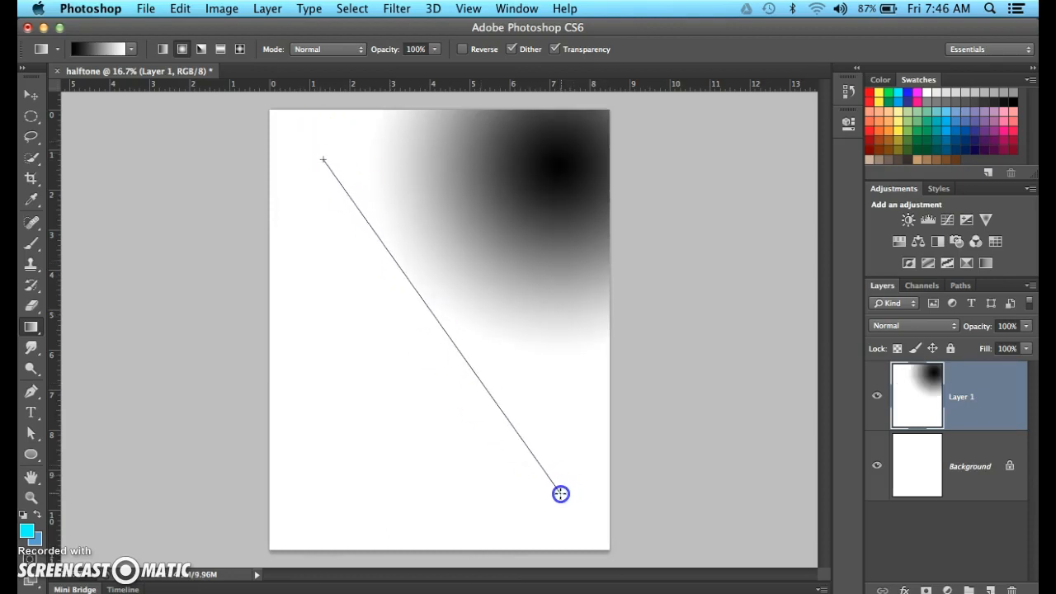
left_click_drag(324, 160, 560, 493)
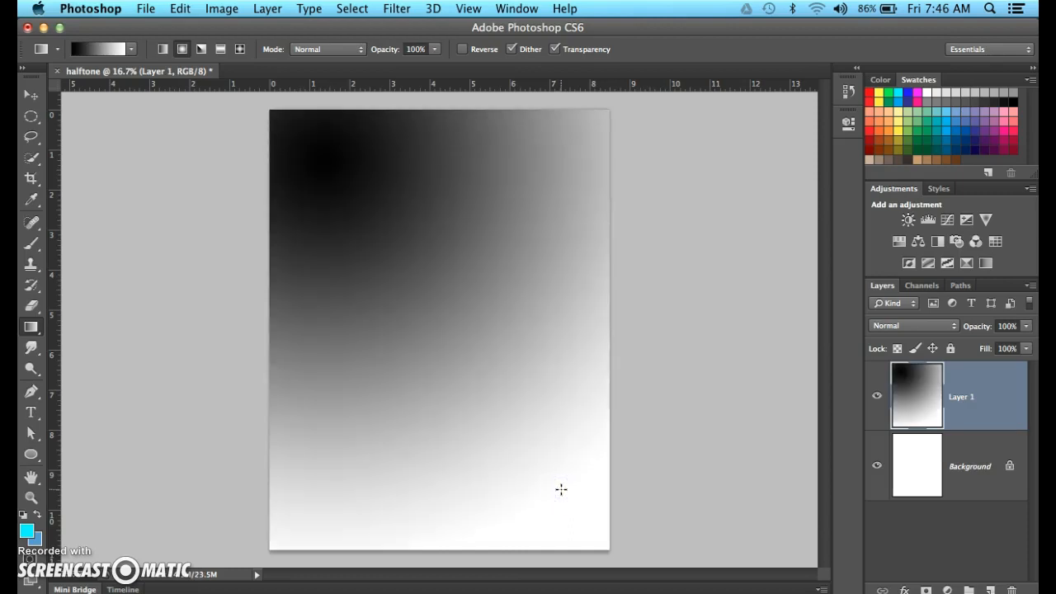
mouse_move(755, 195)
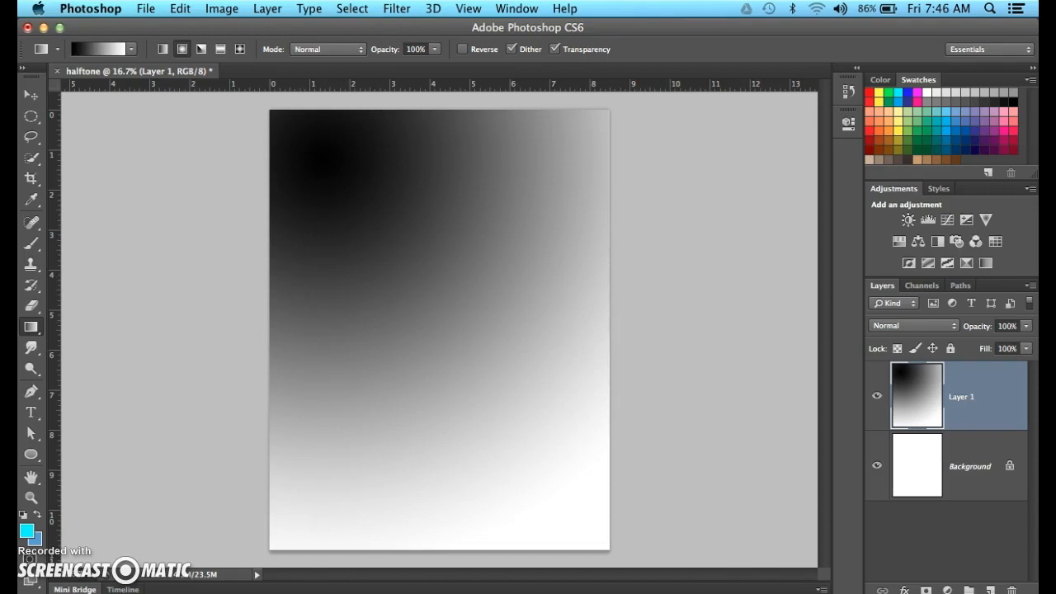
Step: Preview the Color Halftone filter settings, then dismiss them without applying
left_click(397, 8)
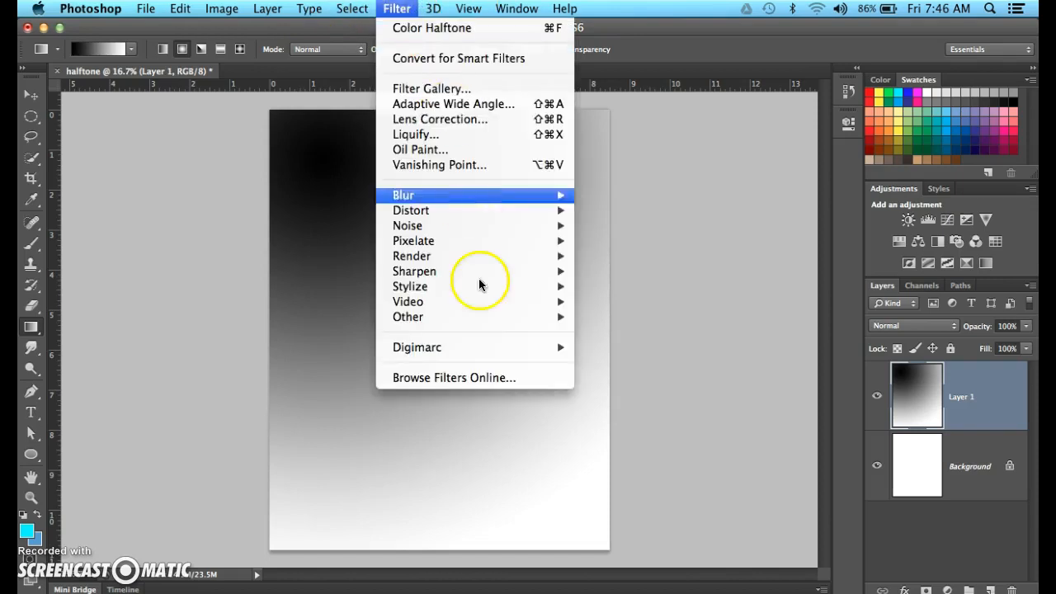
mouse_move(413, 240)
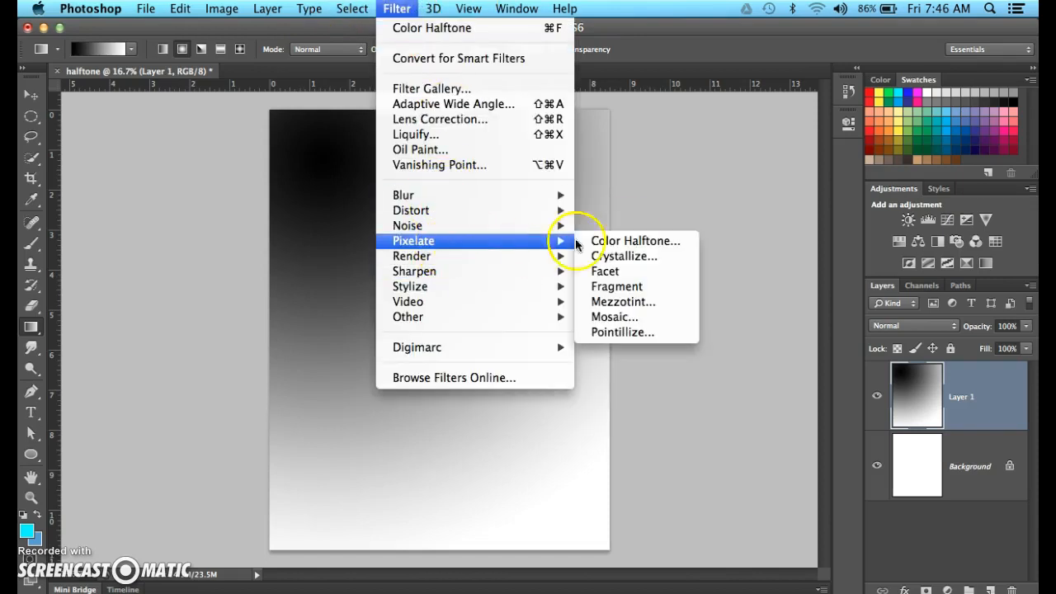
left_click(636, 240)
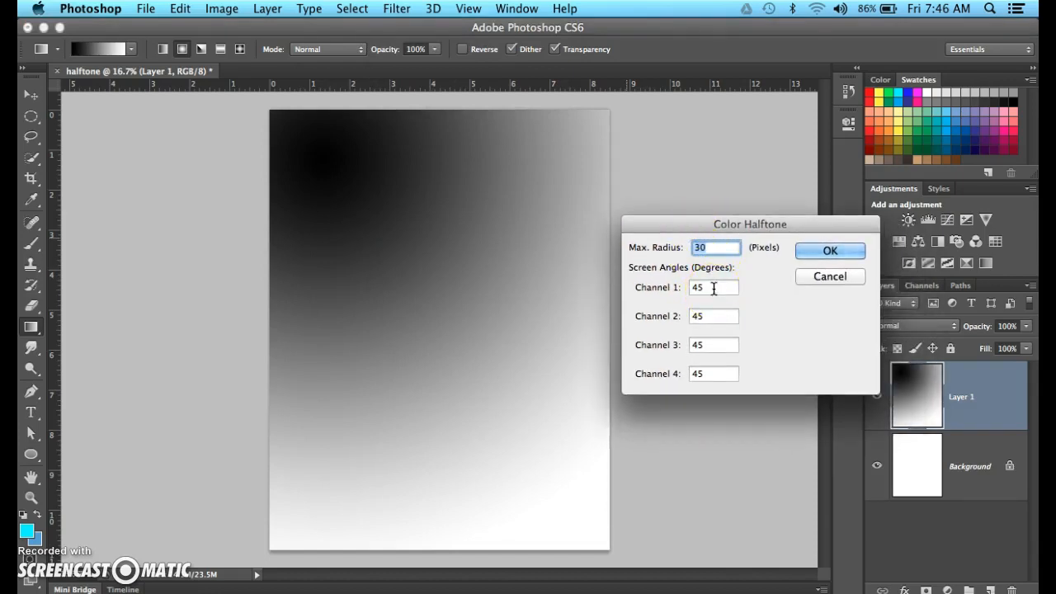
mouse_move(833, 283)
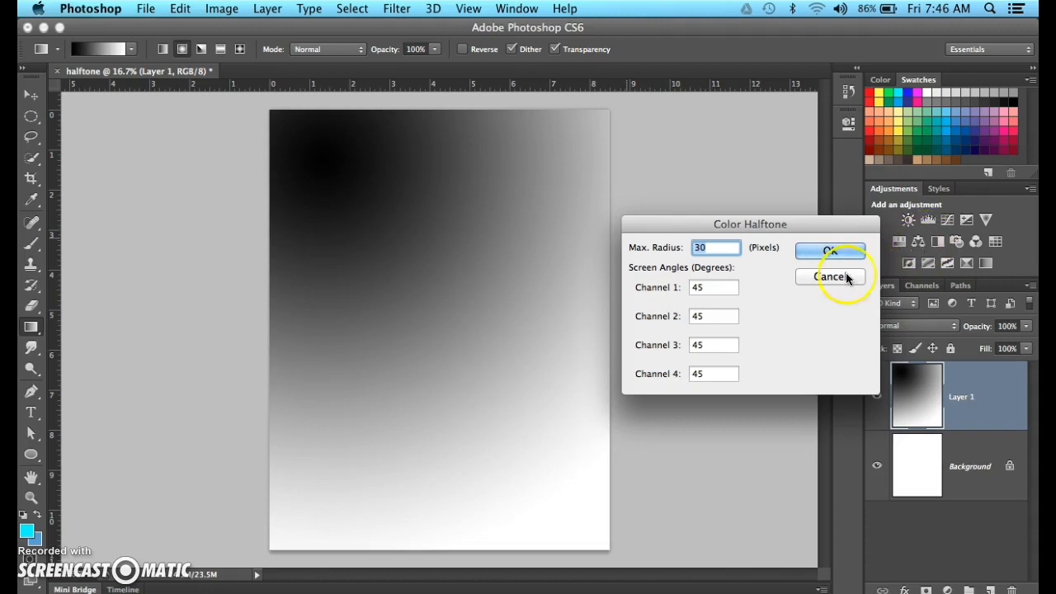
left_click(222, 8)
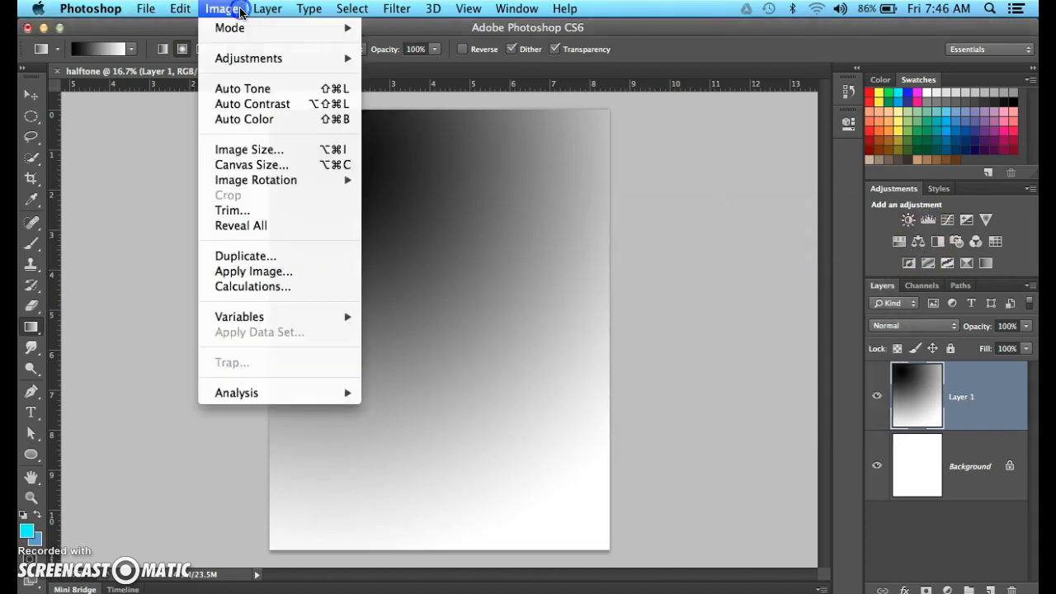
mouse_move(229, 27)
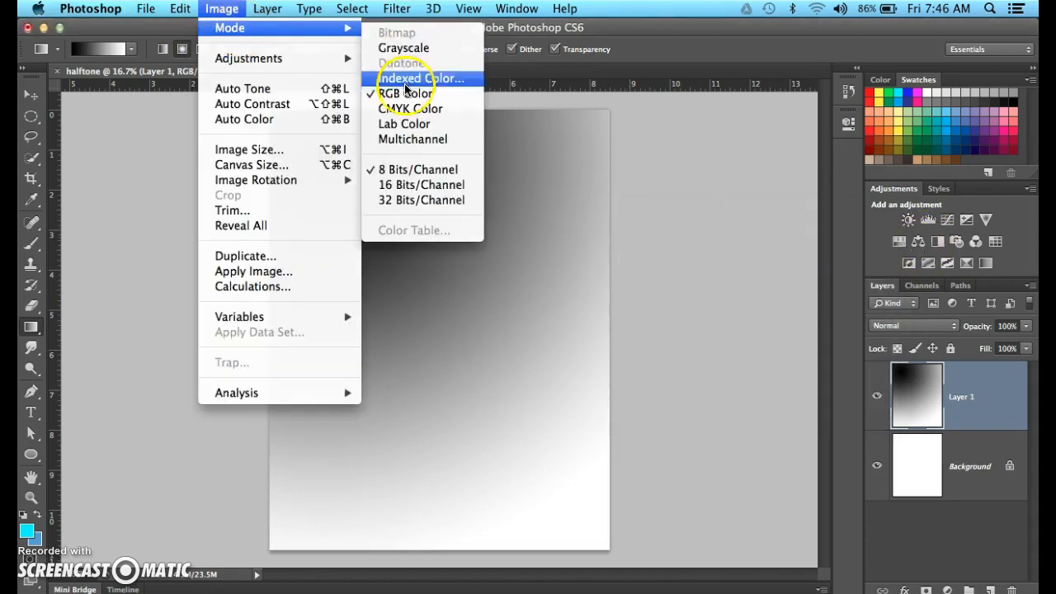
mouse_move(350, 34)
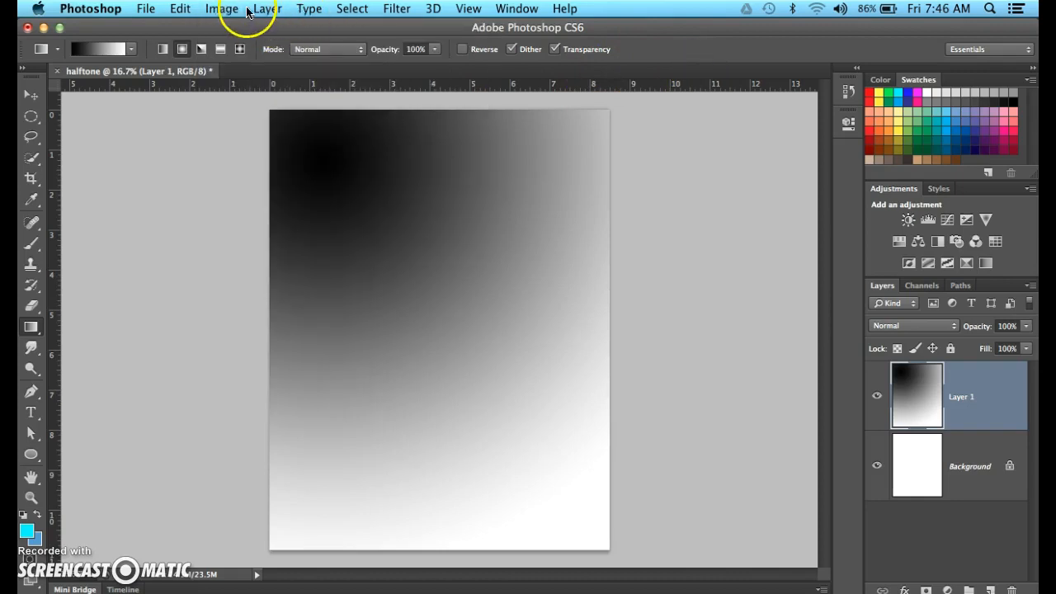
Step: Apply Color Halftone to Layer 1 with Max. Radius 30 and 45° channel angles
left_click(397, 8)
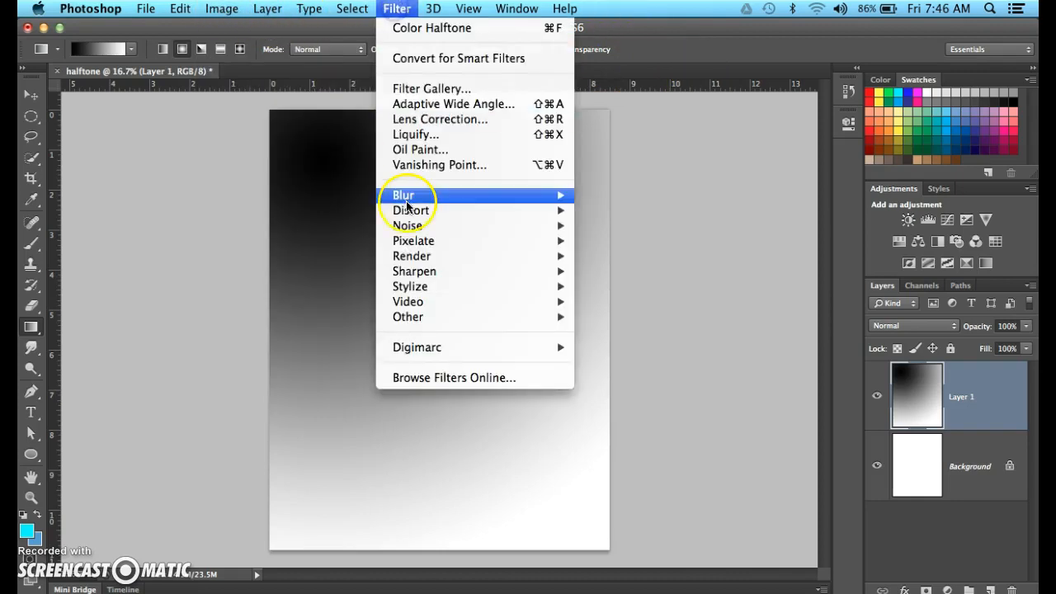
mouse_move(413, 240)
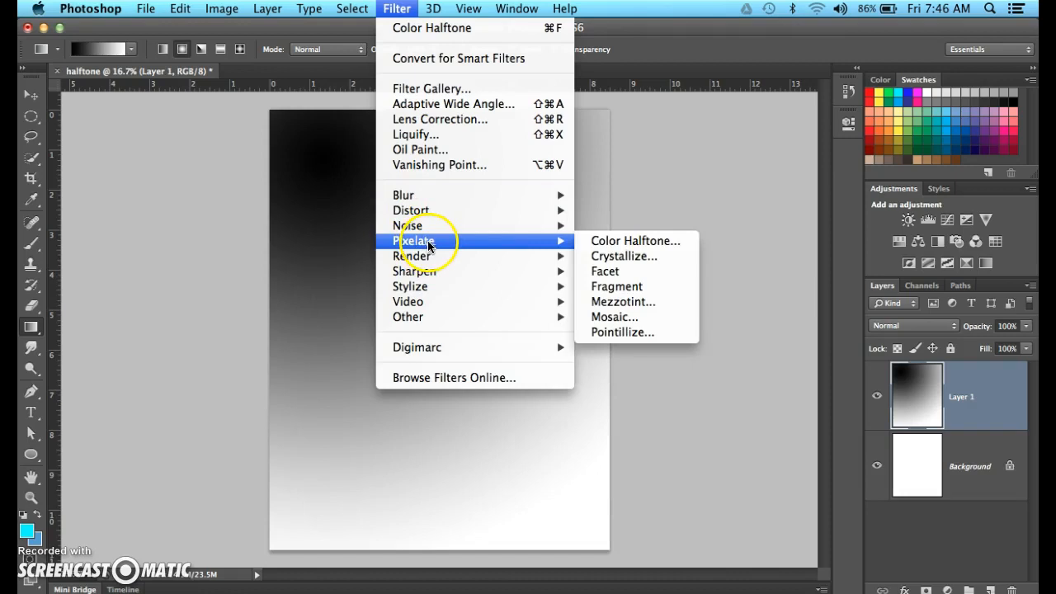
left_click(635, 240)
type("30")
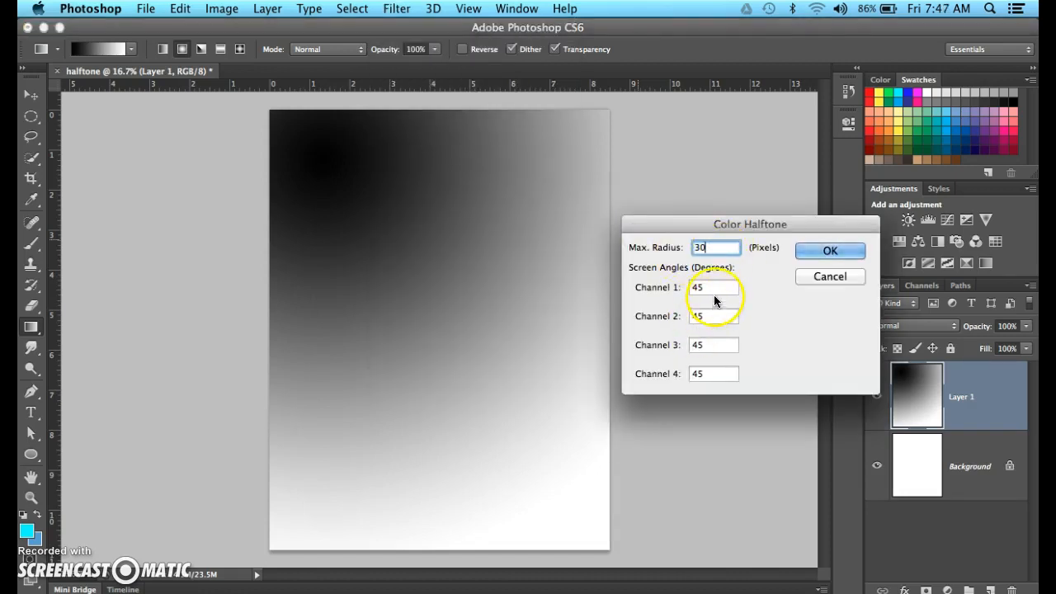
left_click(830, 251)
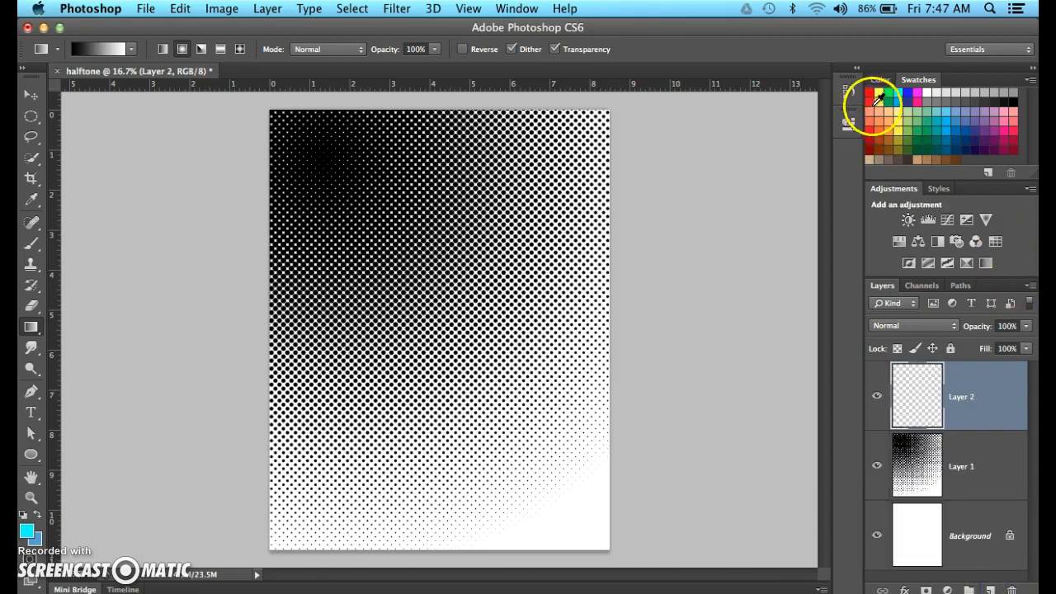
Step: Make Layer 2 solid red in Multiply mode, then select the halftone dots layer
left_click(1008, 121)
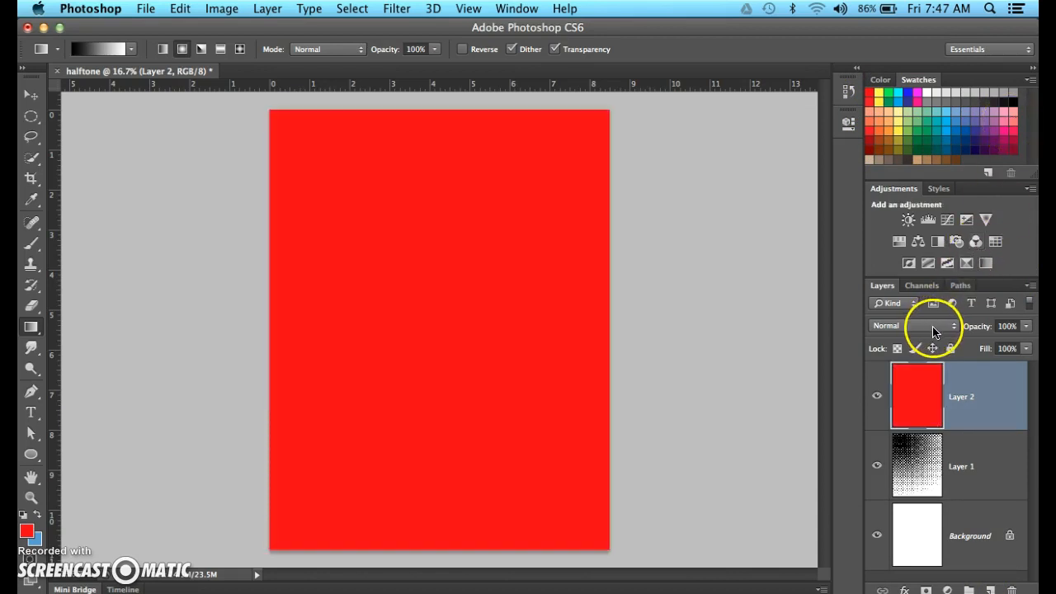
left_click(913, 325)
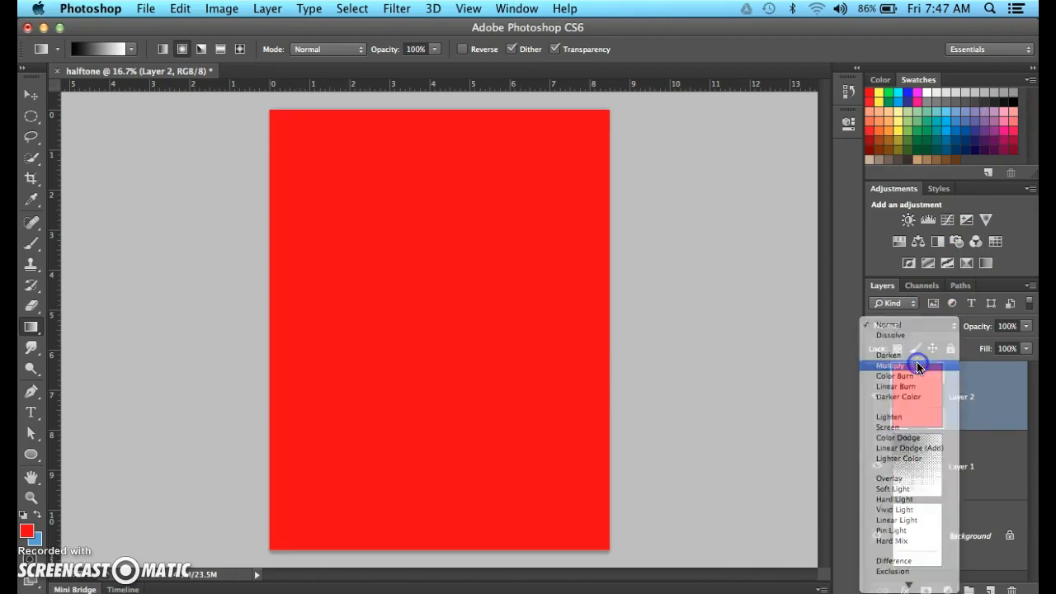
left_click(895, 366)
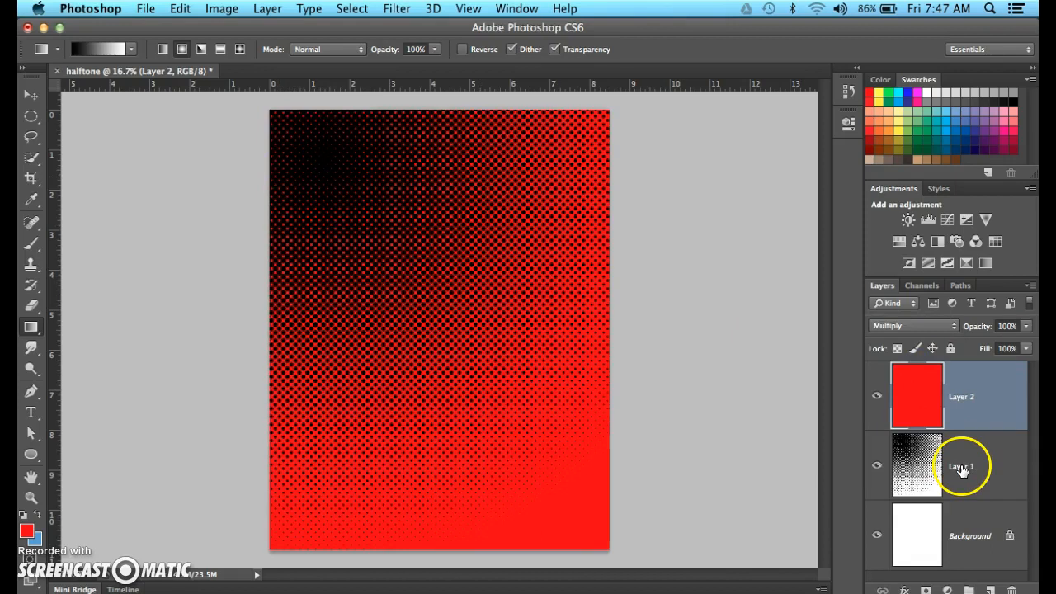
left_click(876, 465)
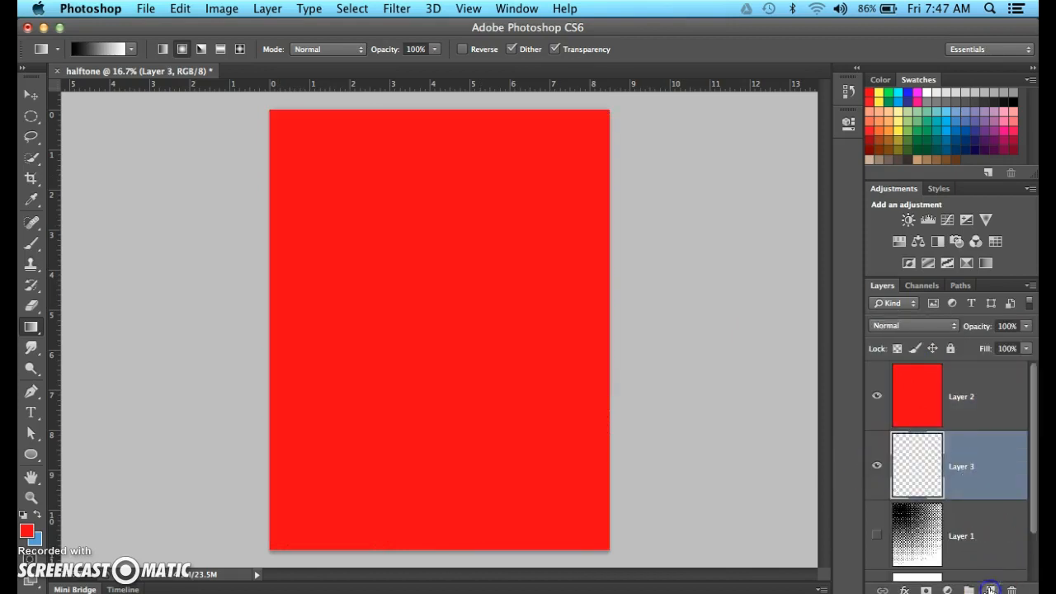
Step: Hide the red layer and change the gradient's black stop to green in the Gradient Editor
left_click(876, 396)
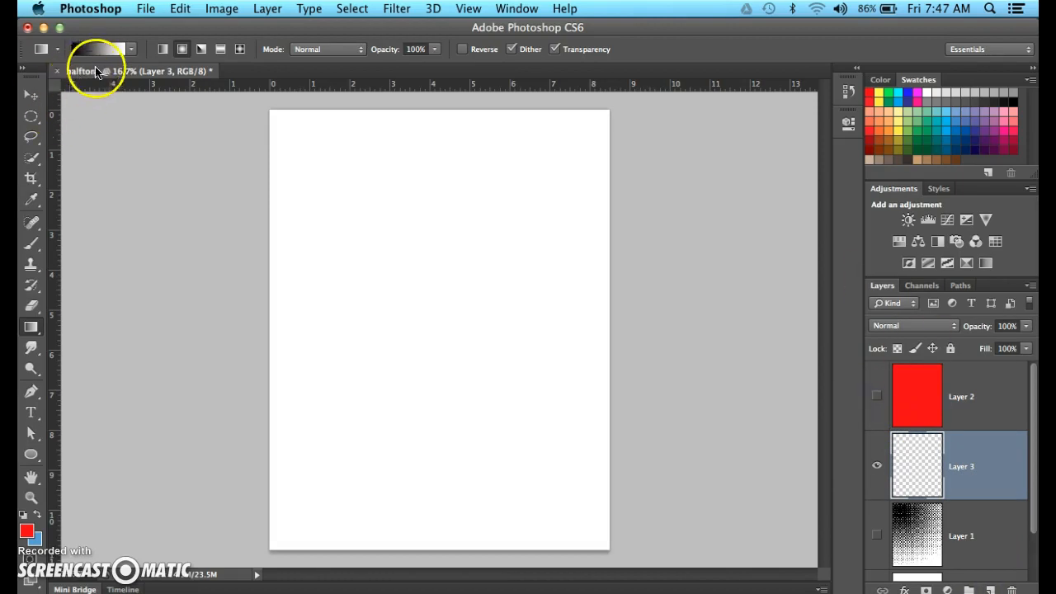
left_click(98, 48)
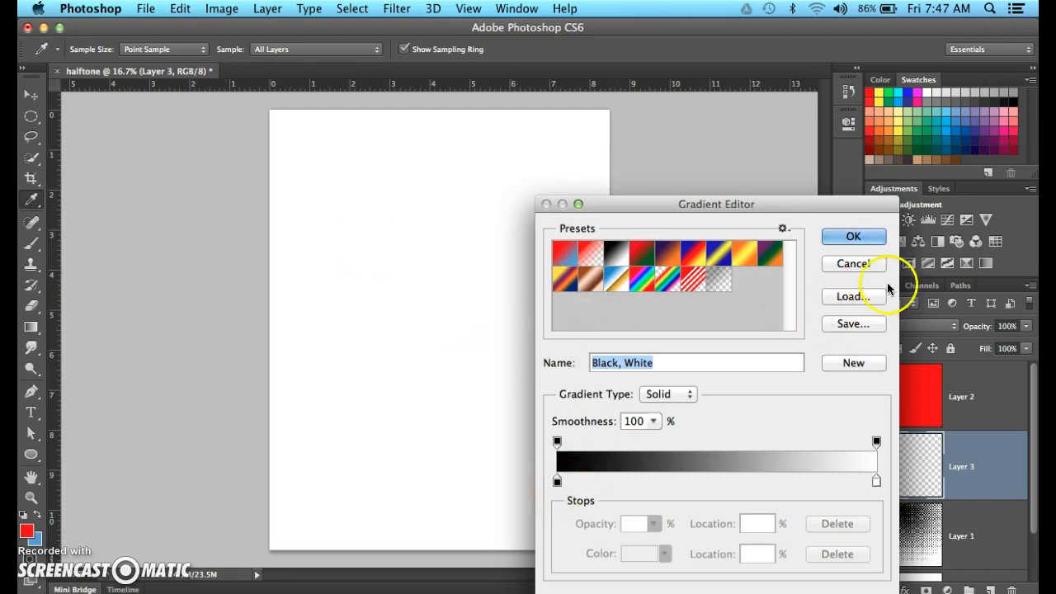
left_click(853, 236)
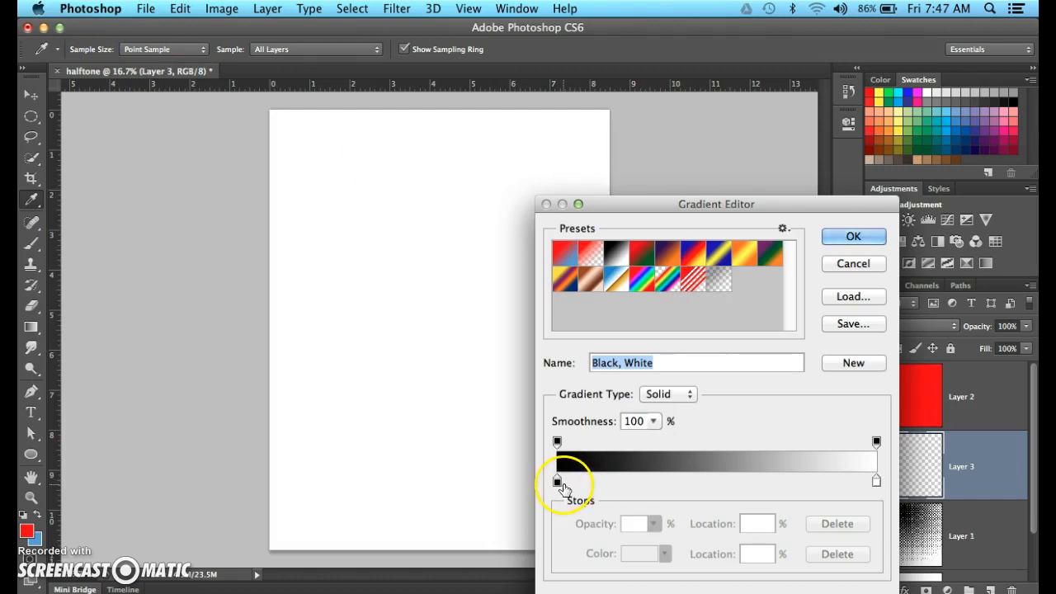
left_click(557, 483)
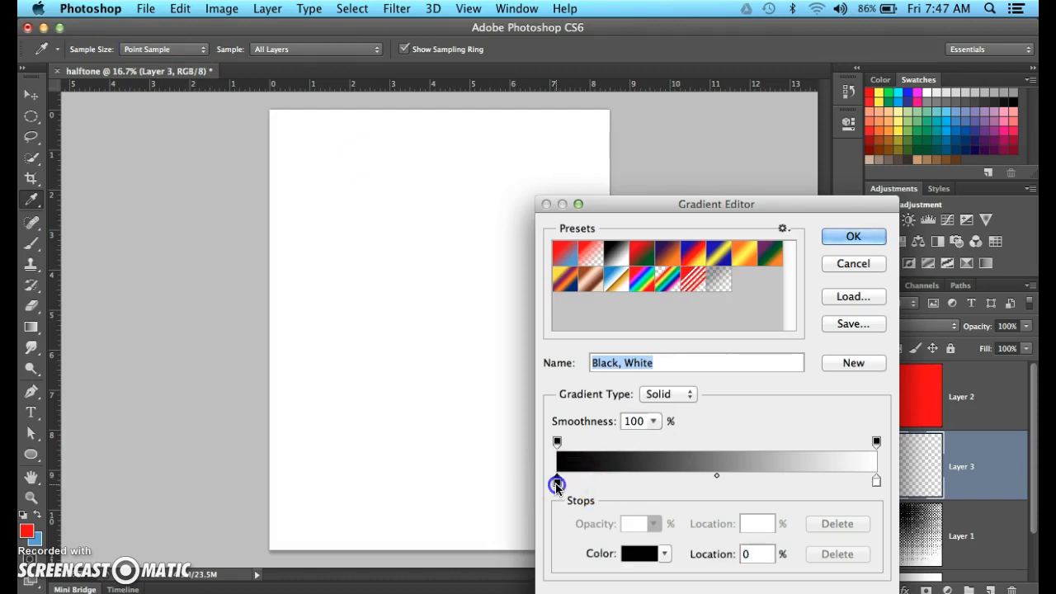
double_click(556, 484)
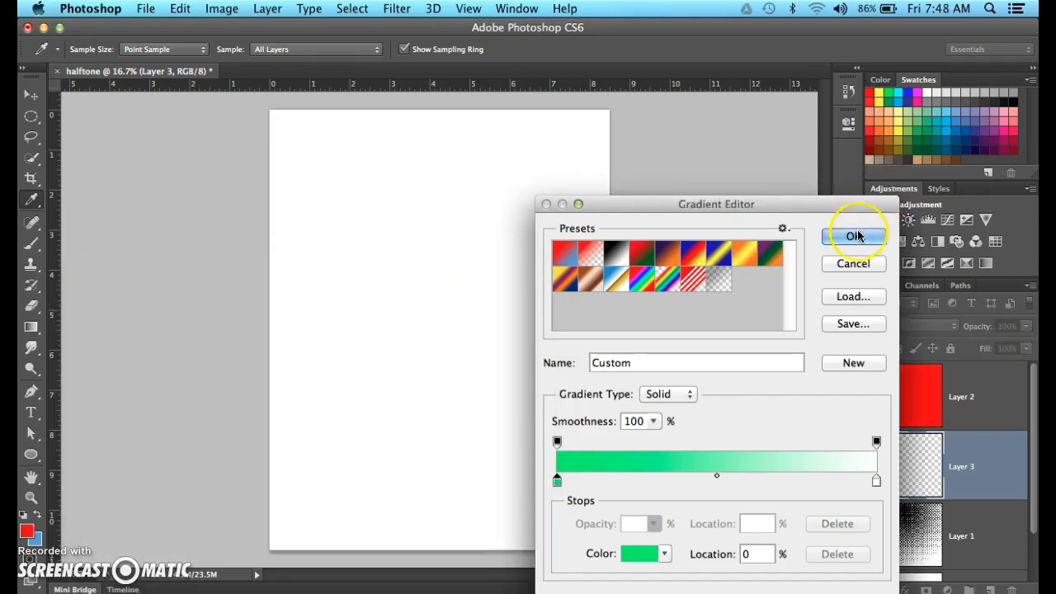
left_click(854, 236)
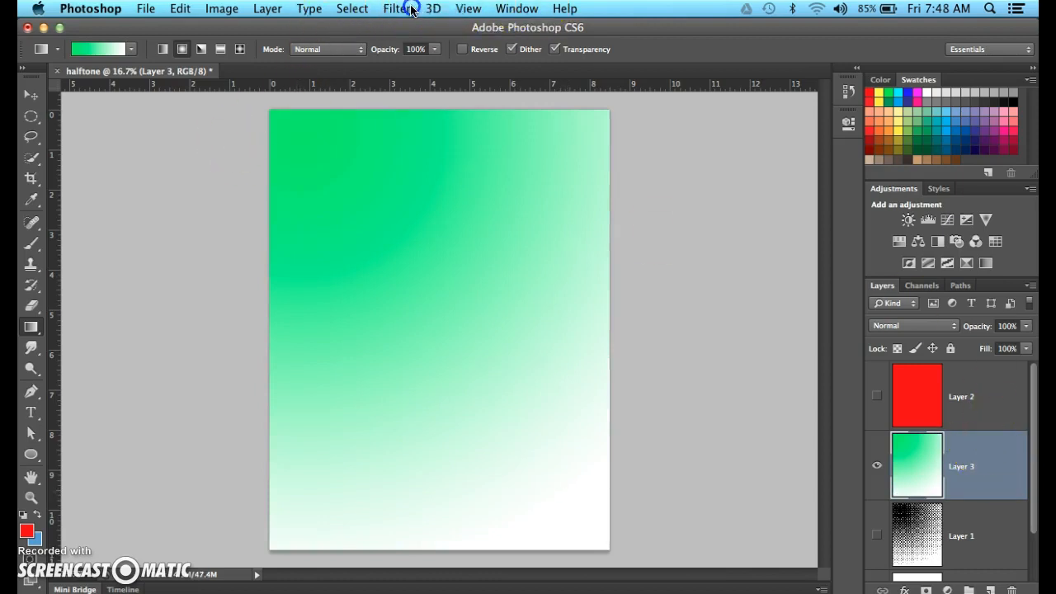
Step: Reapply the last Color Halftone filter to Layer 3 and move it above Layer 2
left_click(395, 8)
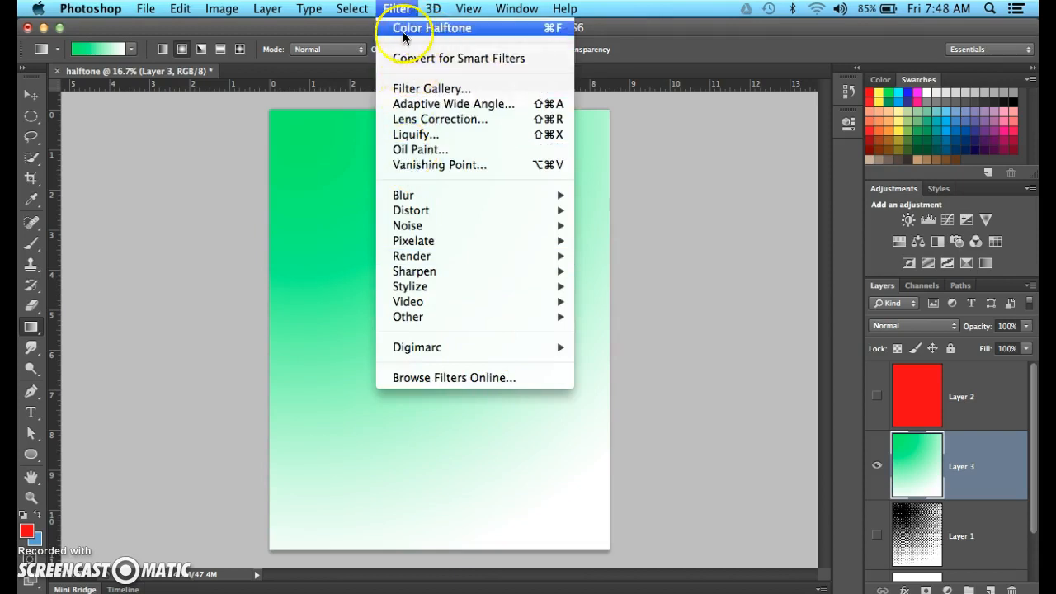
mouse_move(551, 31)
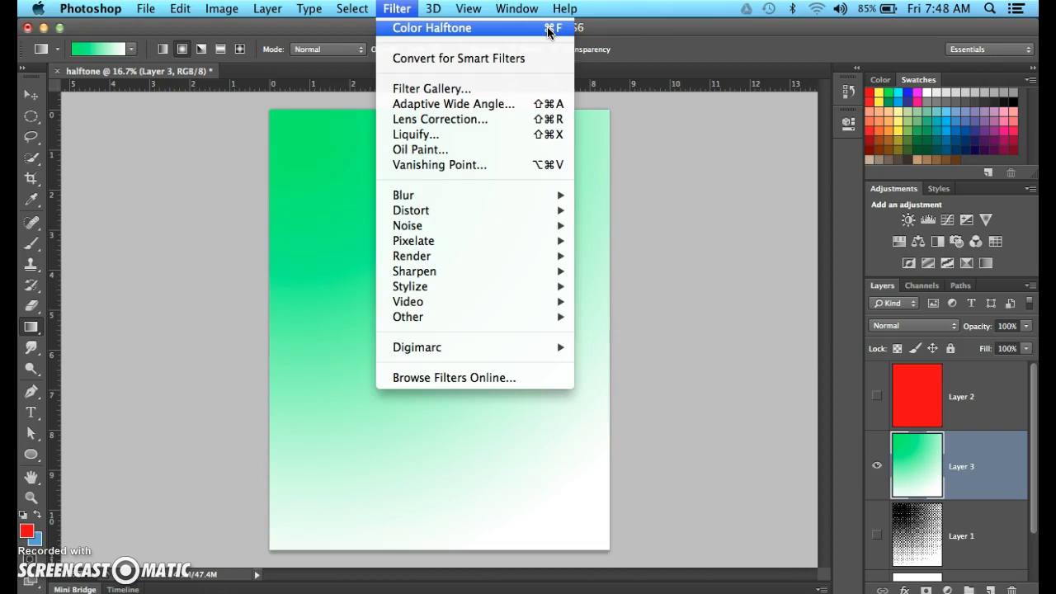
left_click(431, 28)
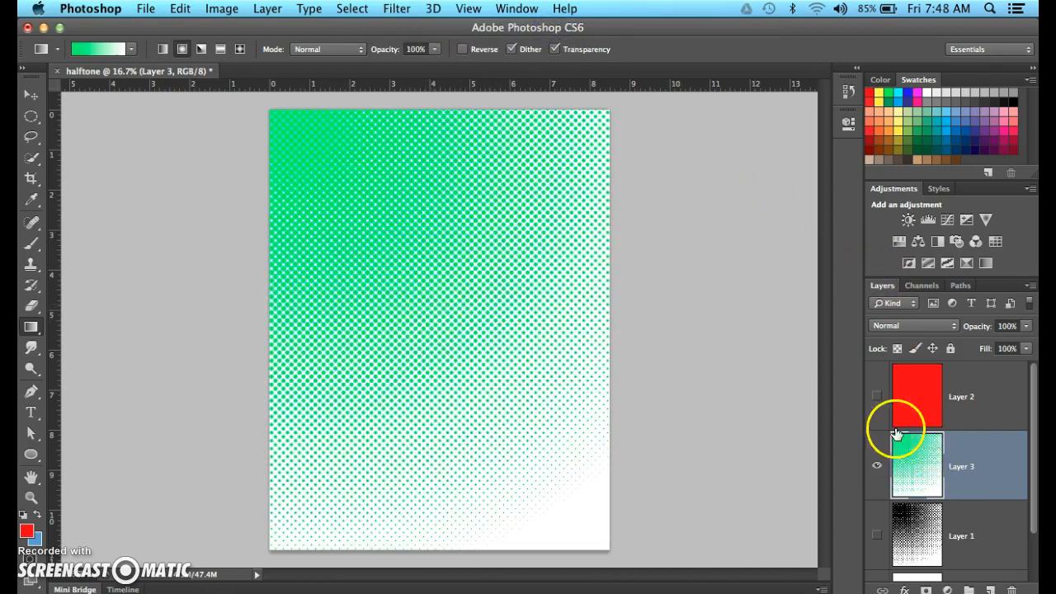
left_click(876, 396)
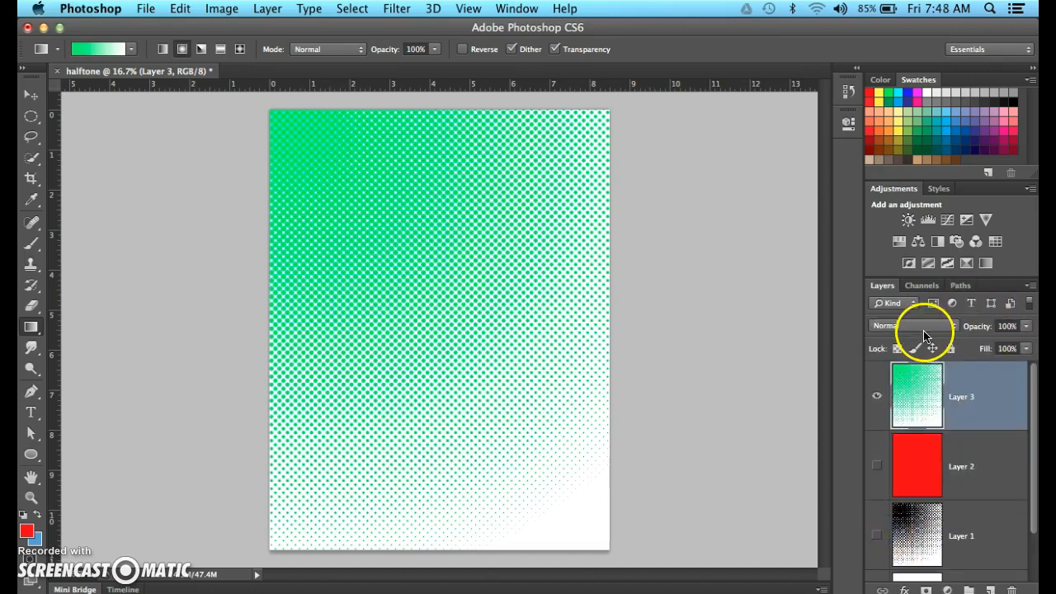
Step: Switch the layer blend mode to Screen, discard the layer style changes, and select the gradient layer
left_click(911, 325)
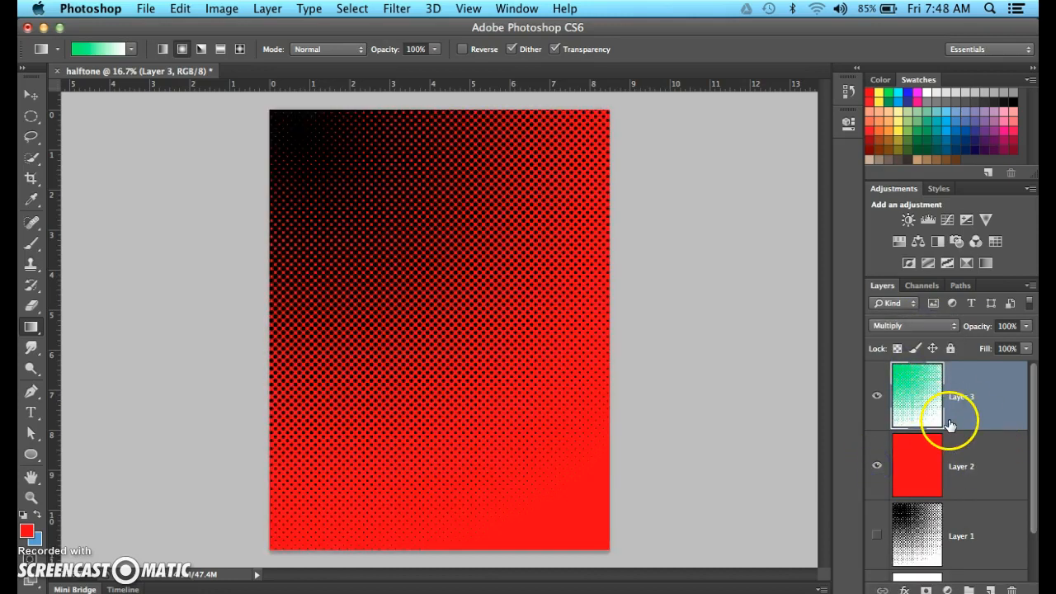
left_click(912, 325)
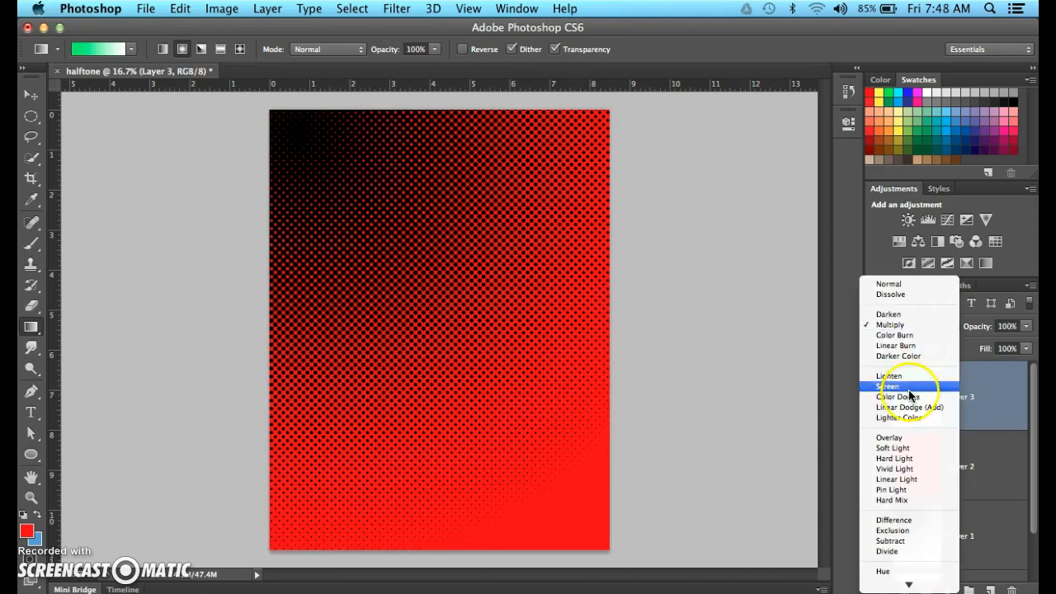
left_click(891, 386)
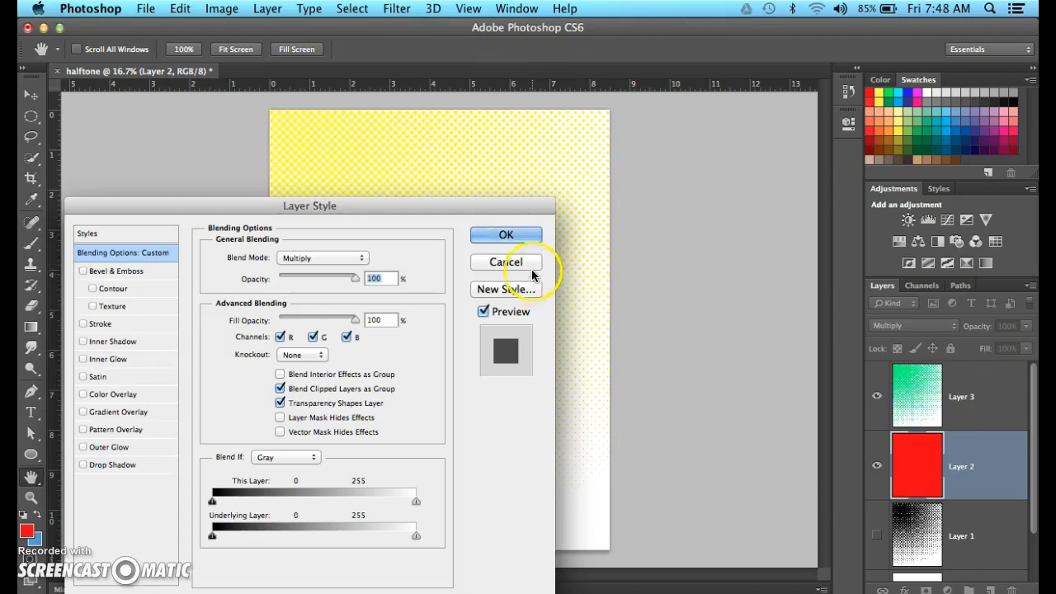
left_click(506, 234)
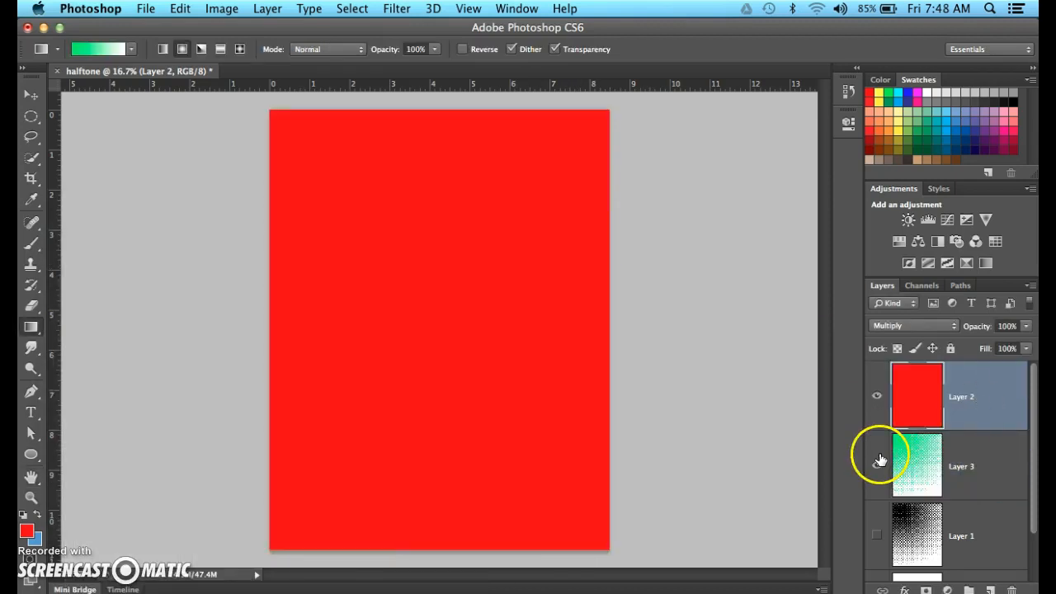
left_click(907, 325)
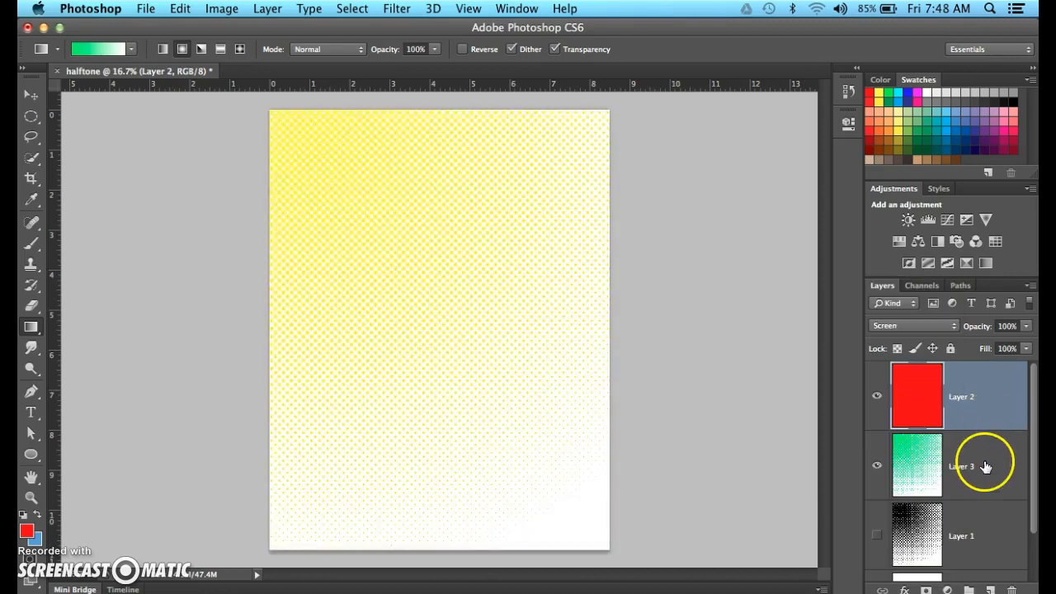
left_click(876, 464)
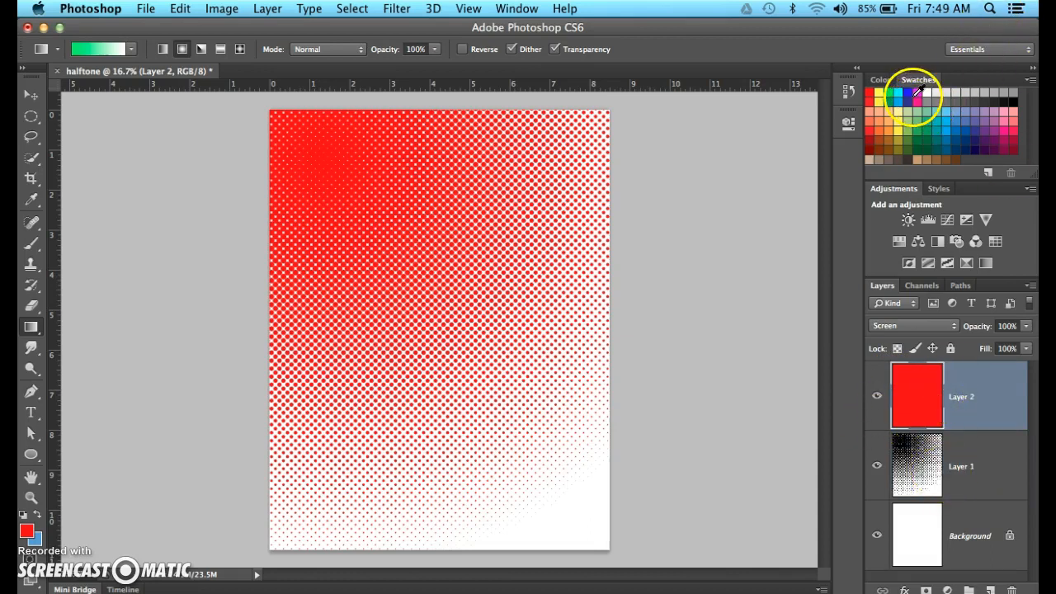
Step: Recolour the Screen-mode fill layer with the RGB Blue swatch
left_click(976, 240)
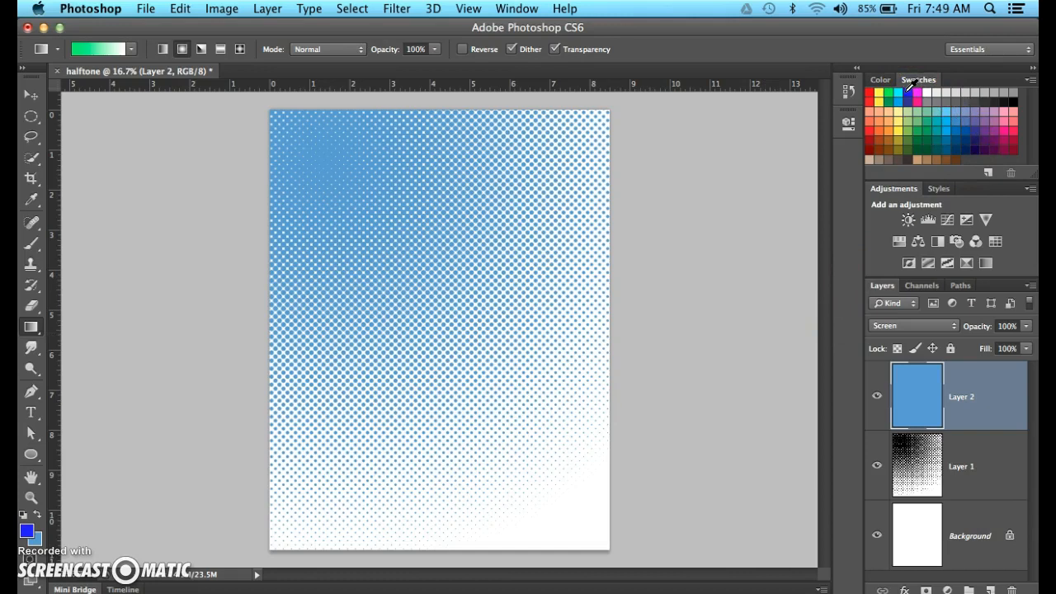
mouse_move(911, 98)
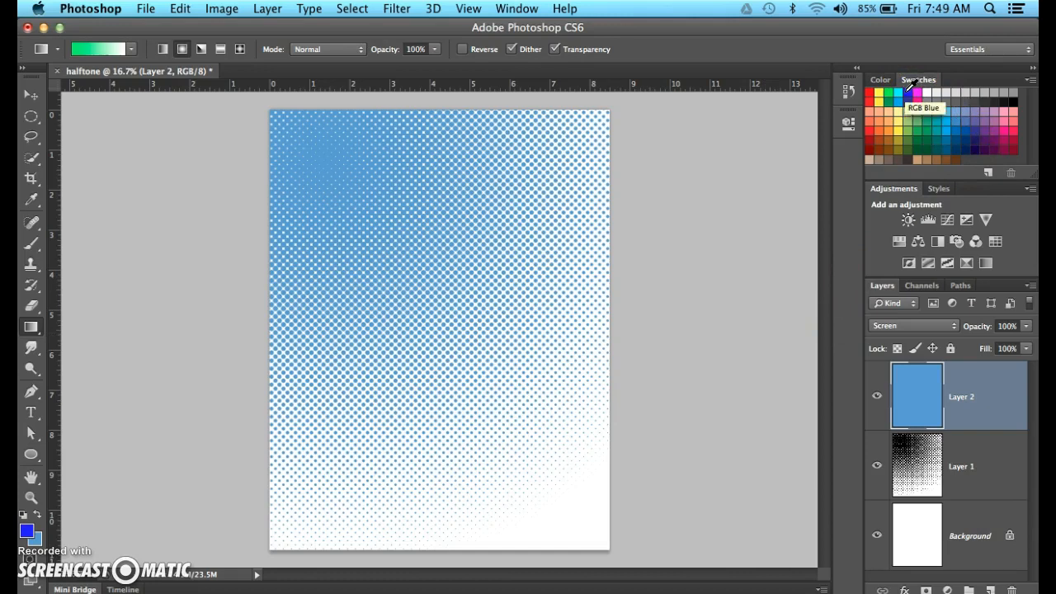
left_click(909, 93)
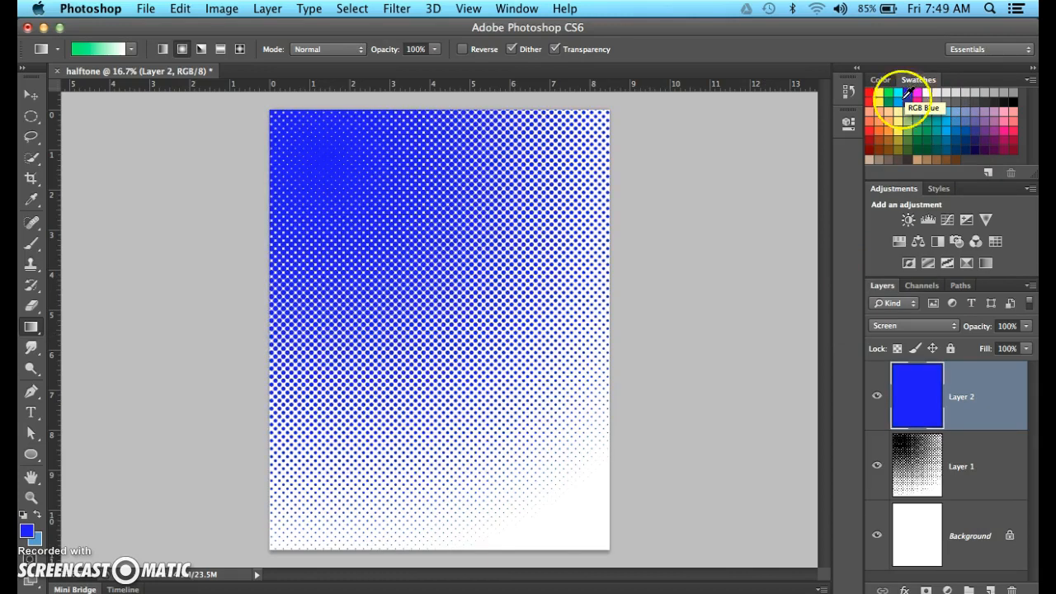
left_click(146, 8)
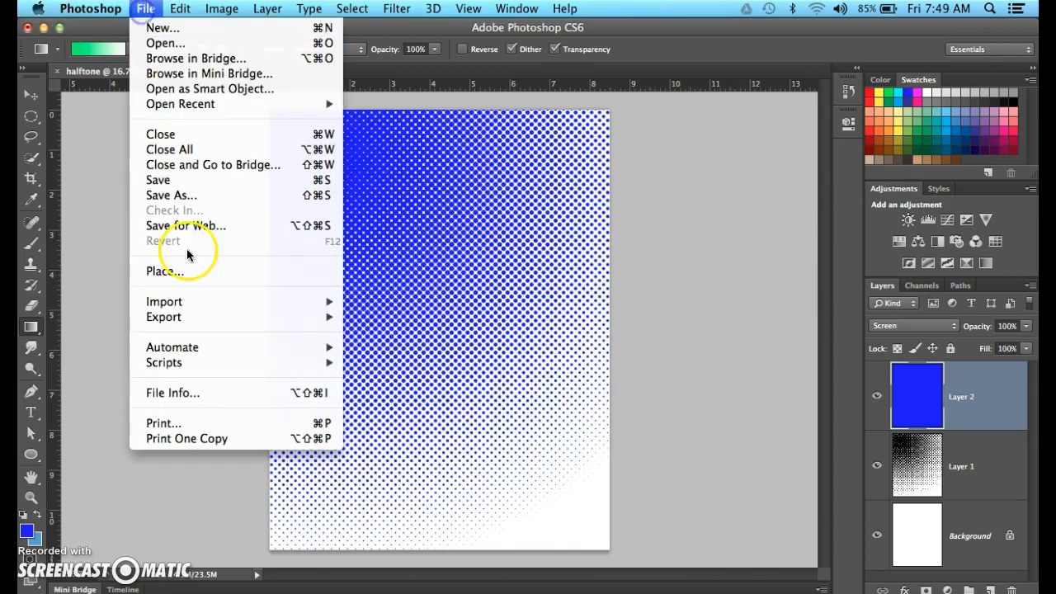
Step: Save the blue halftone over HALFTONE.psd on the Desktop with maximum compatibility
left_click(172, 194)
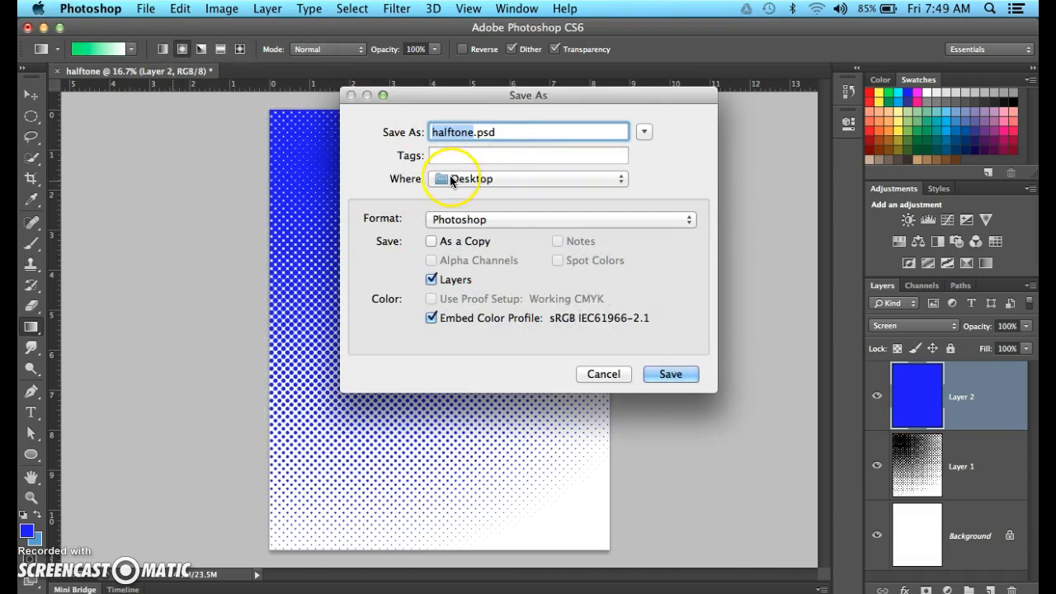
left_click(669, 374)
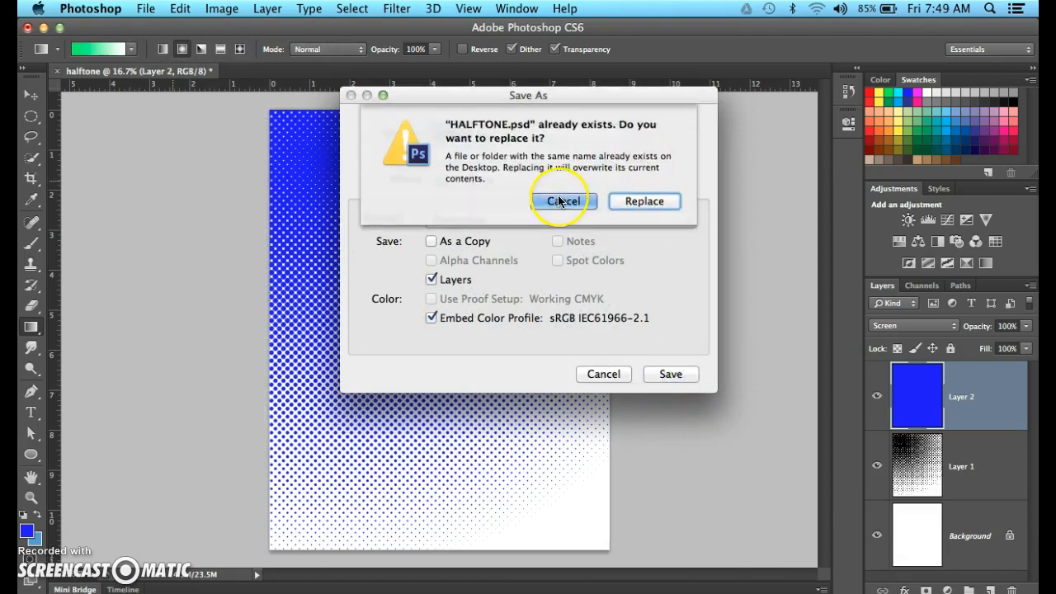
left_click(644, 200)
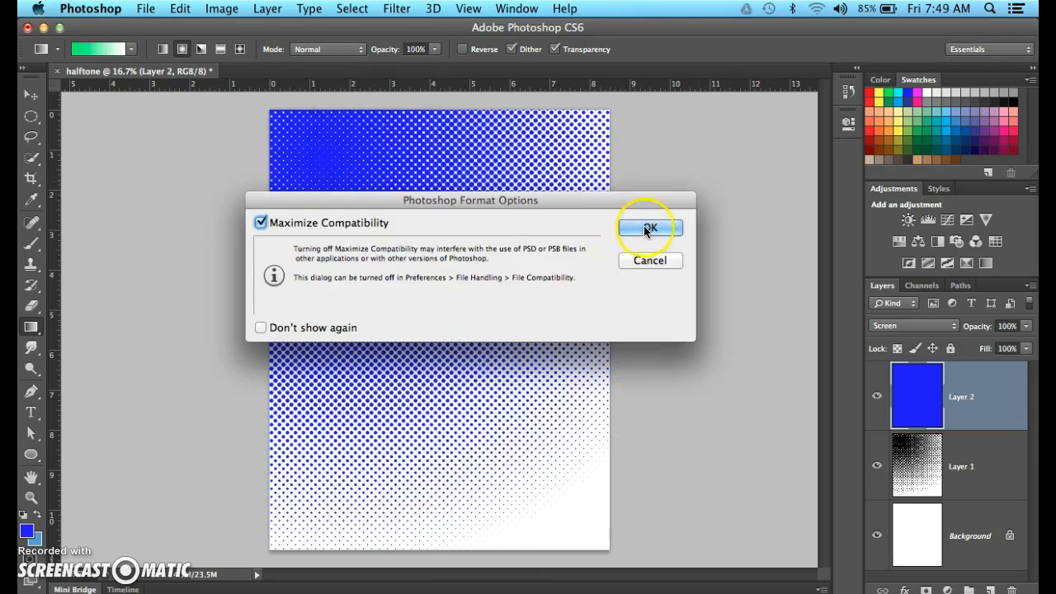
left_click(649, 227)
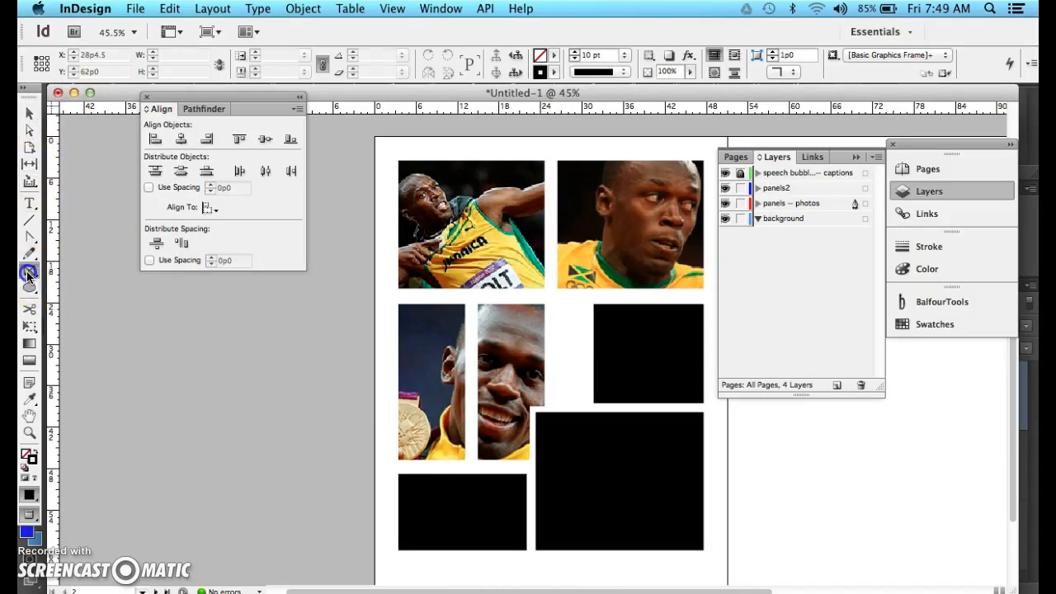
mouse_move(29, 272)
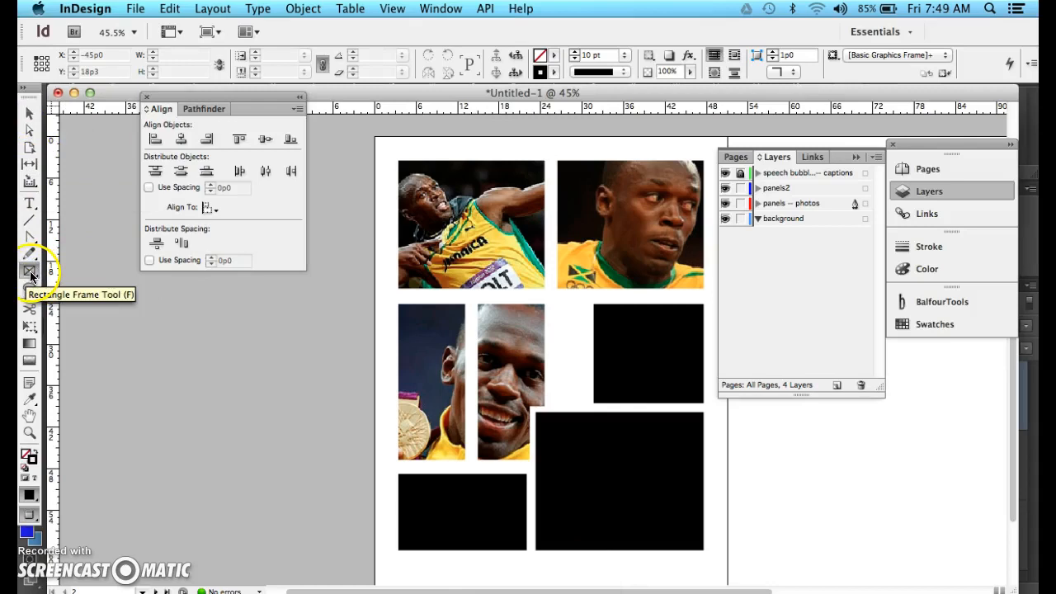
Step: Draw a rectangle frame spanning the whole page on the background layer
left_click(784, 218)
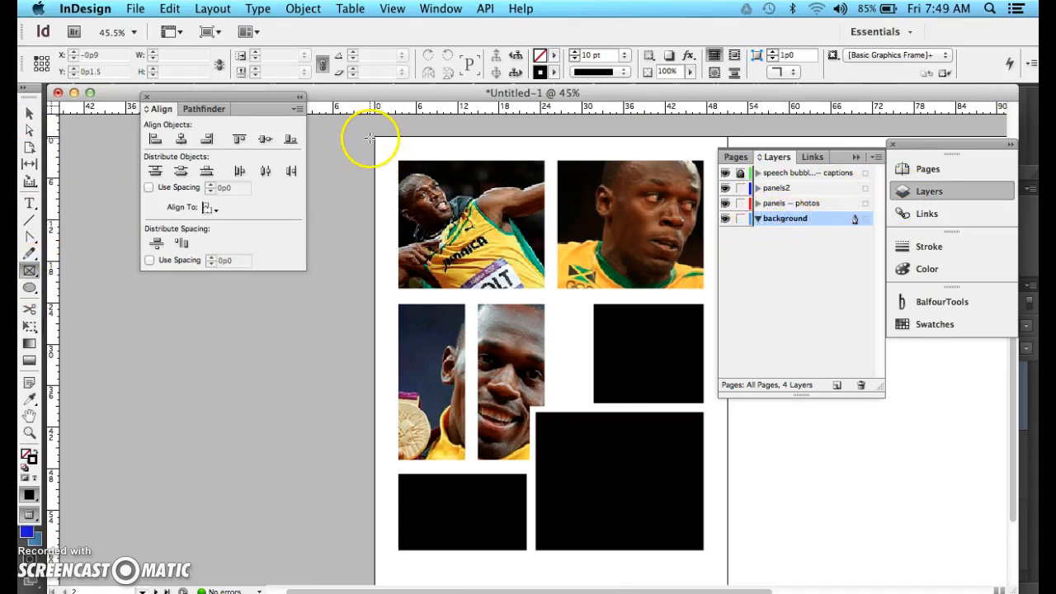
left_click_drag(369, 138, 608, 427)
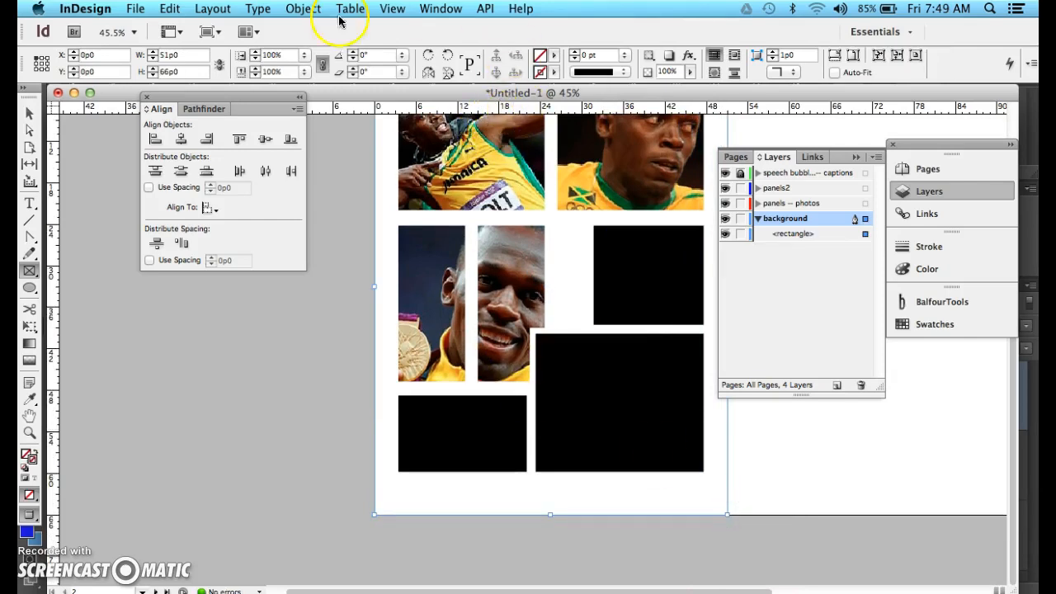
left_click(136, 8)
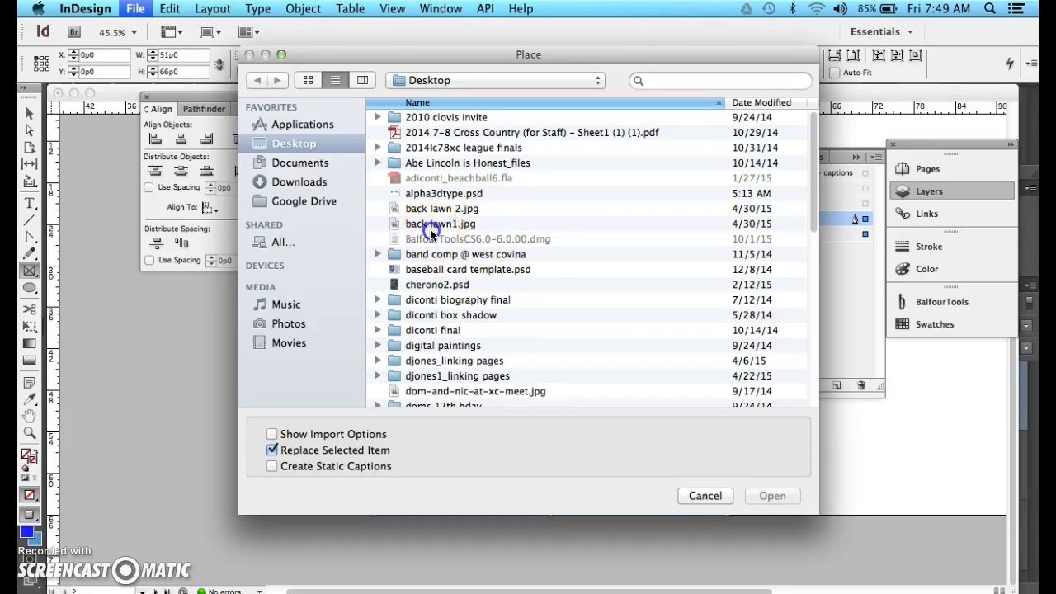
Step: Place HALFTONE.psd from the Desktop into the page-sized frame
left_click(441, 223)
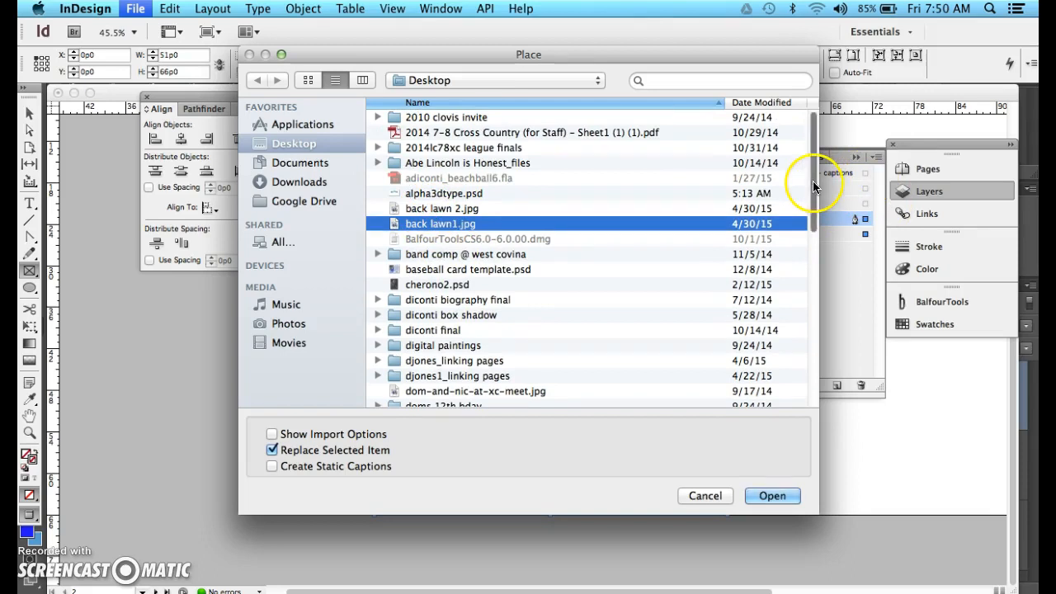
scroll("down", 3)
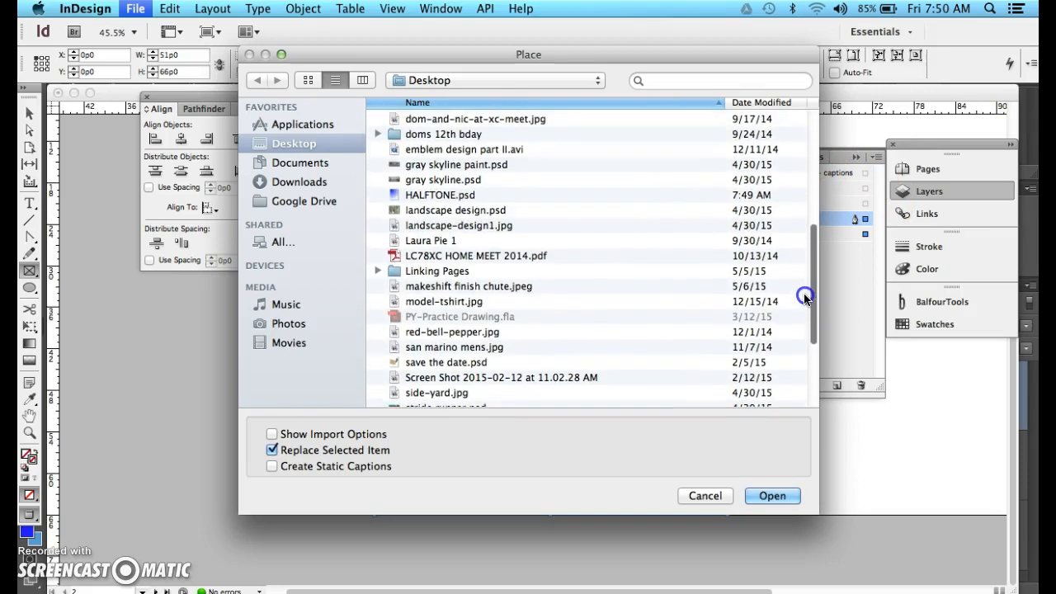
left_click(771, 495)
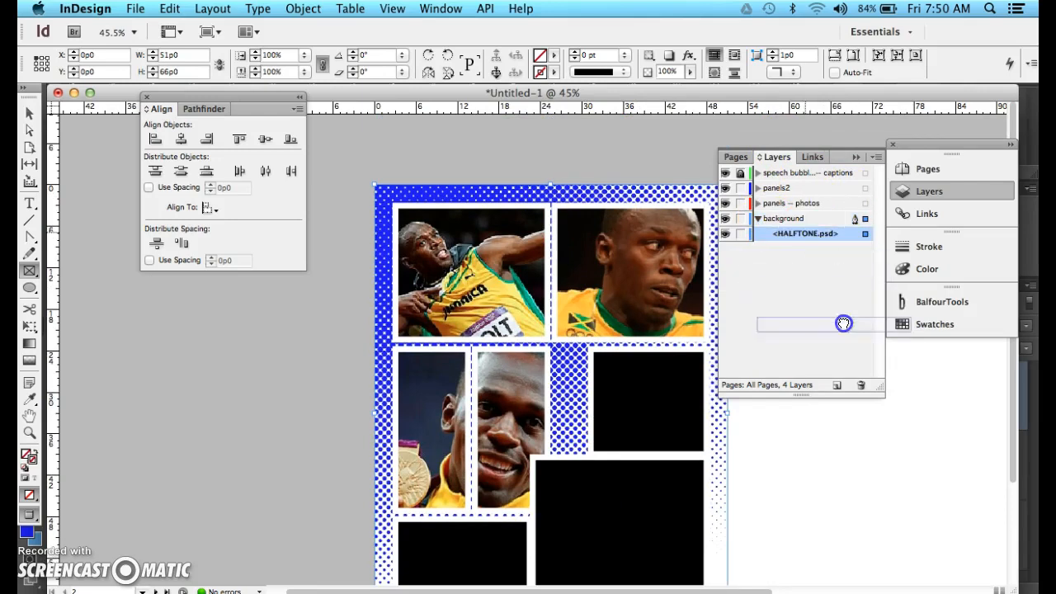
Step: Duplicate the placed HALFTONE.psd frame onto the right-hand page
left_click(805, 233)
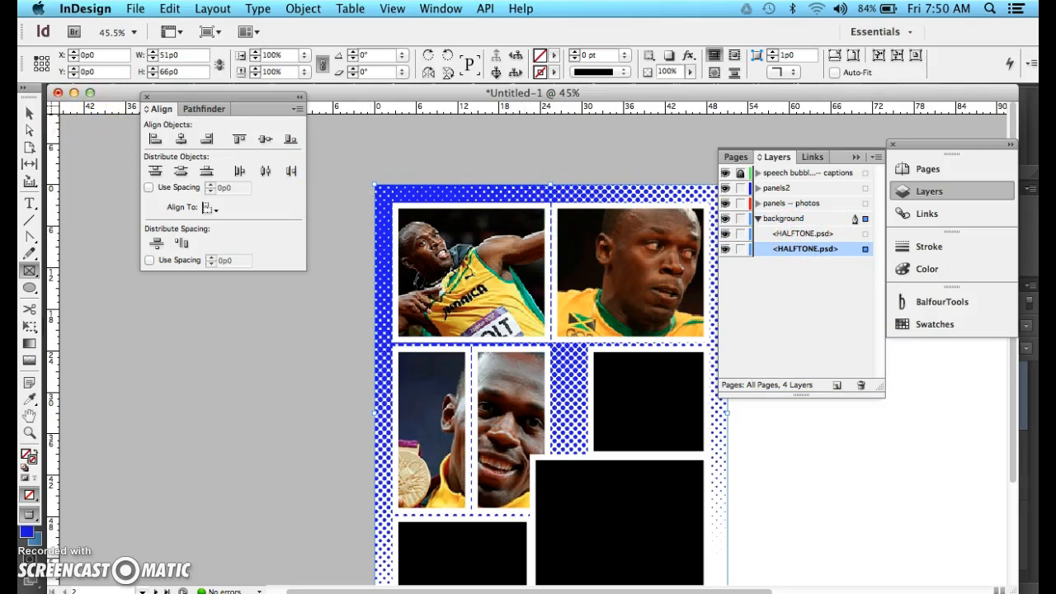
mouse_move(569, 202)
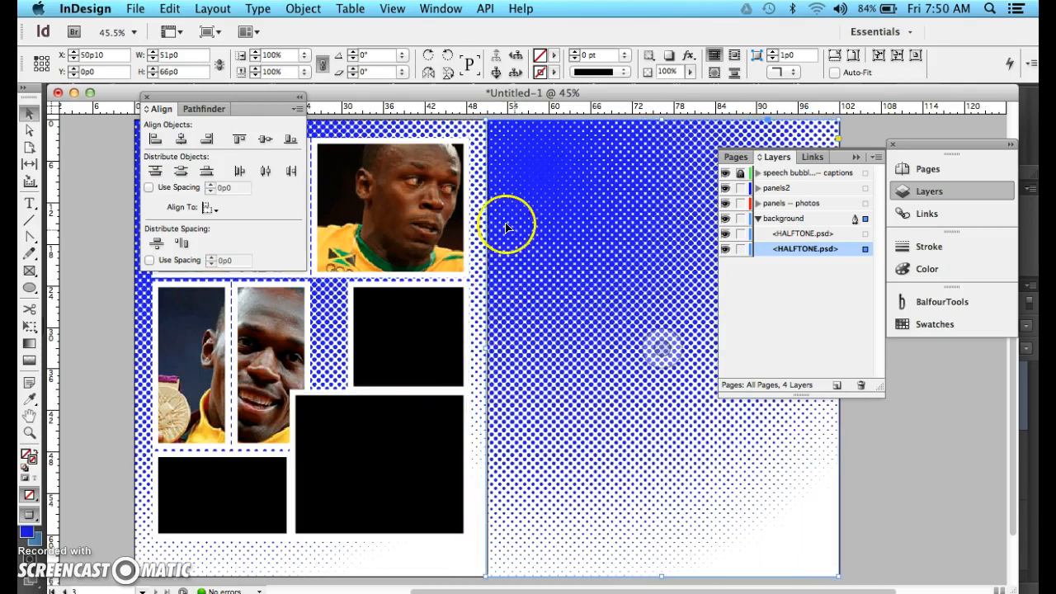
Step: Flip the right-page halftone copy horizontally and set the zoom to 75%
right_click(507, 225)
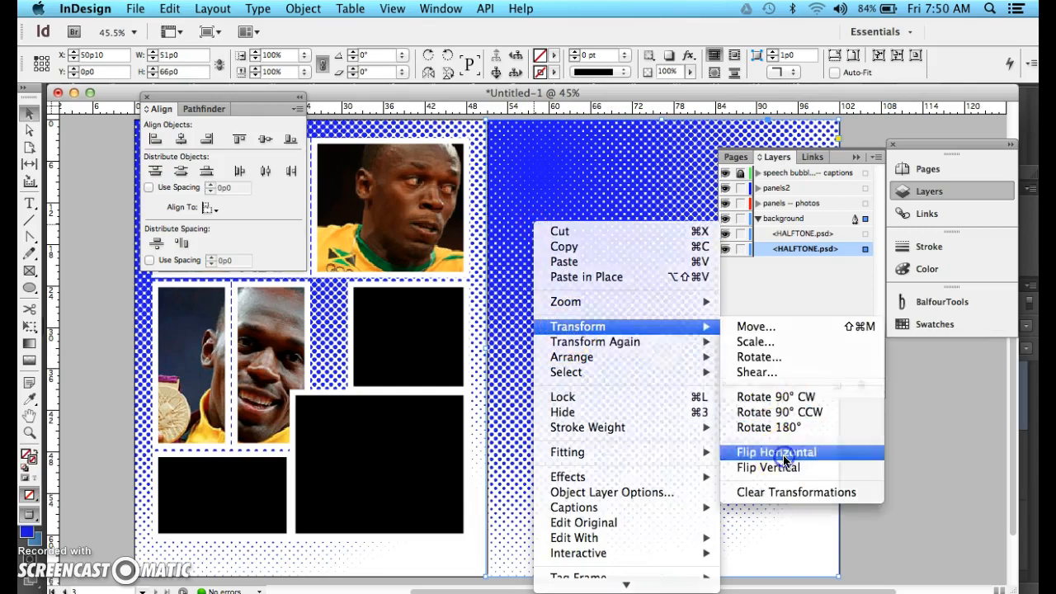
left_click(775, 451)
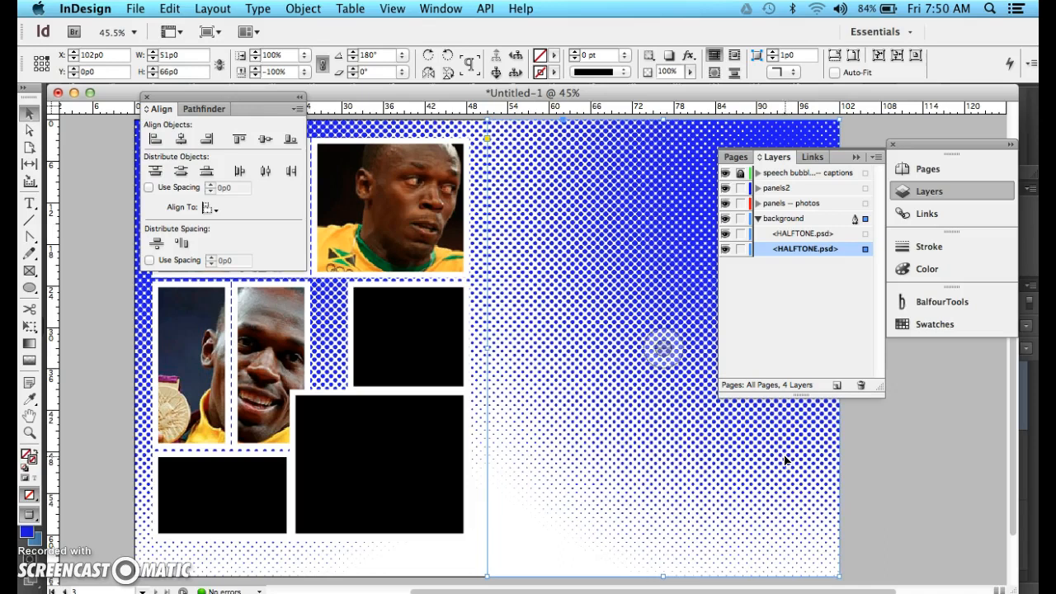
scroll("right", 3)
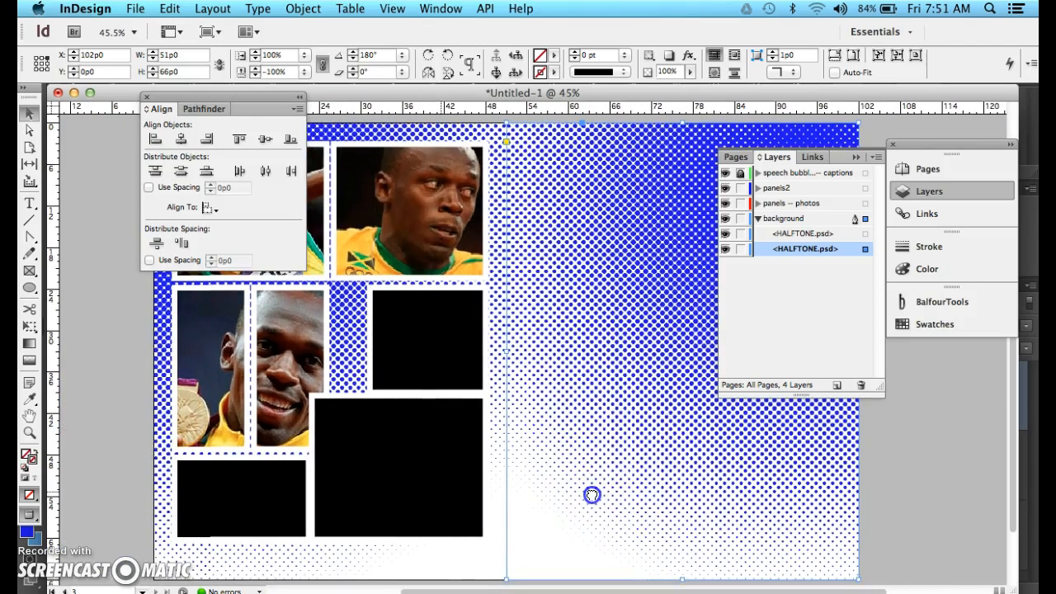
type("75%")
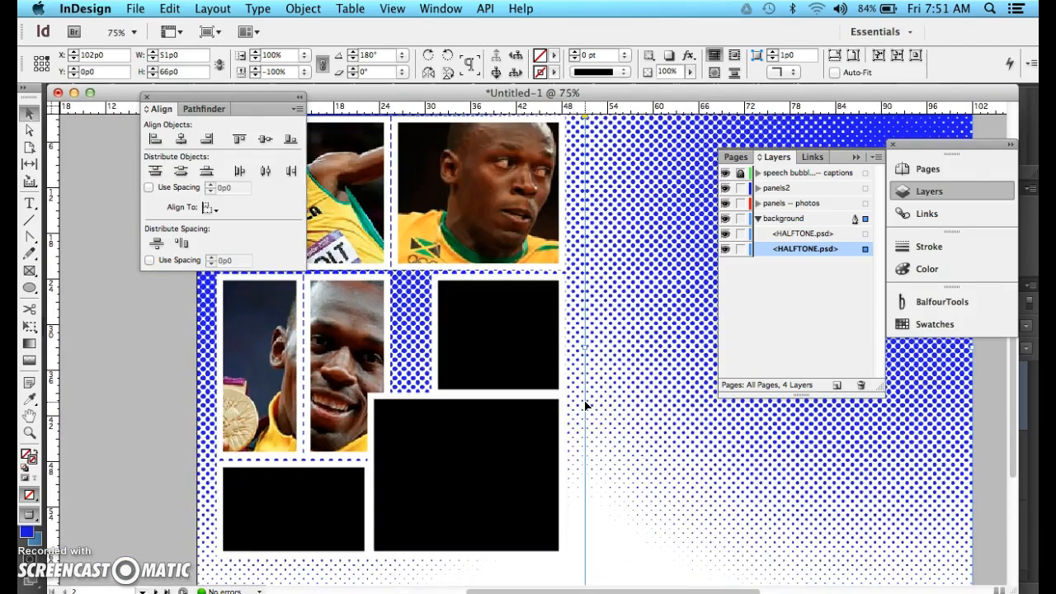